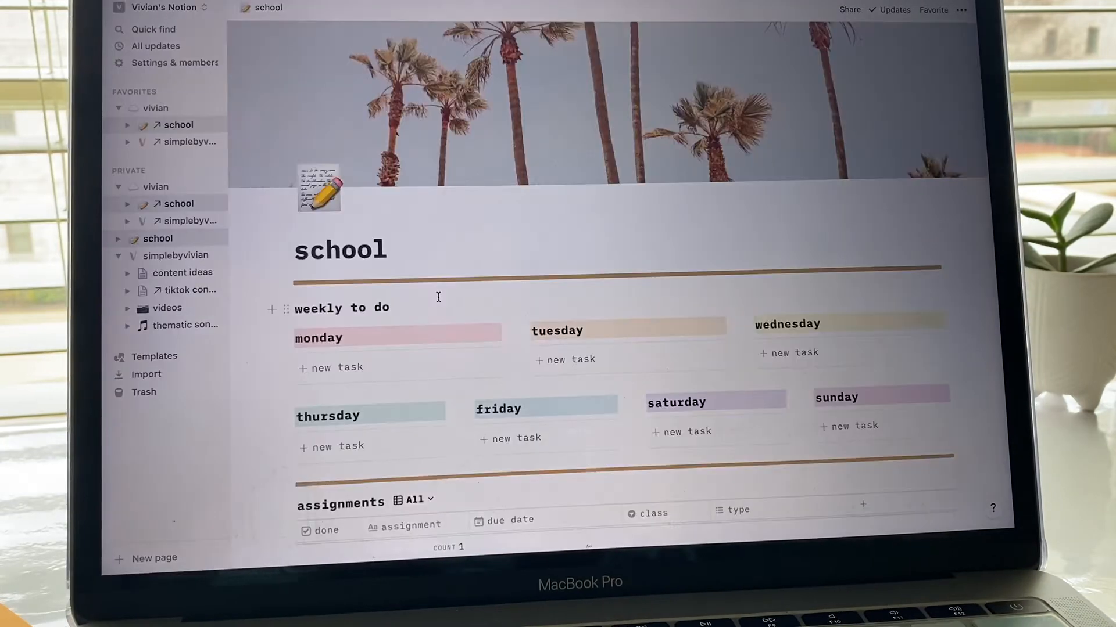
Step: Open the simplebyvivian dashboard, collapse the sidebar, and scroll through its sections
scroll("down", 3)
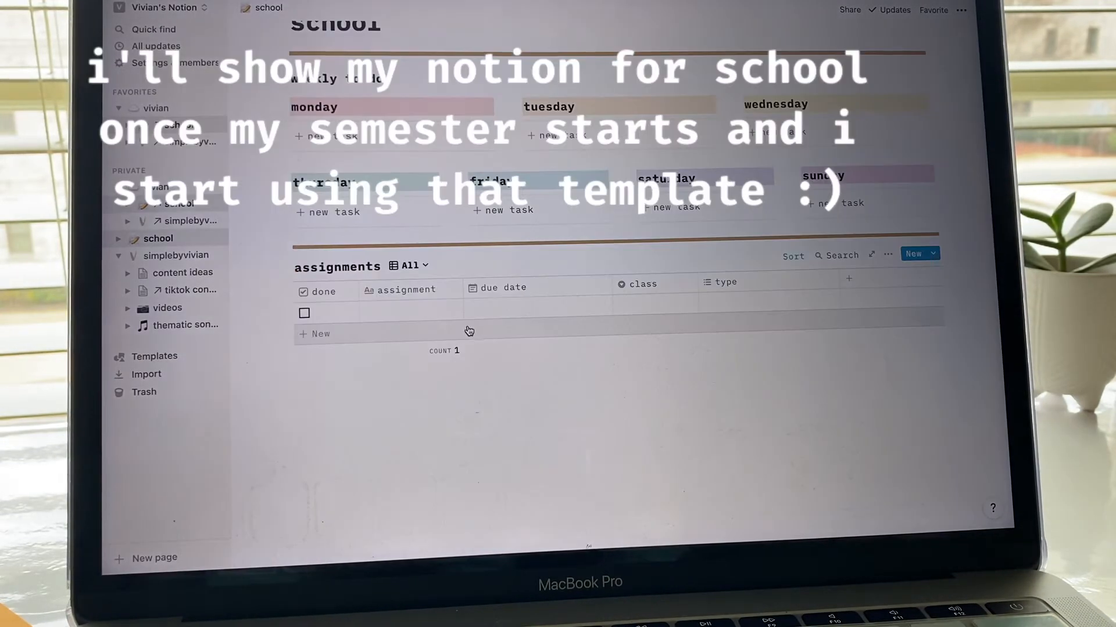
mouse_move(428, 421)
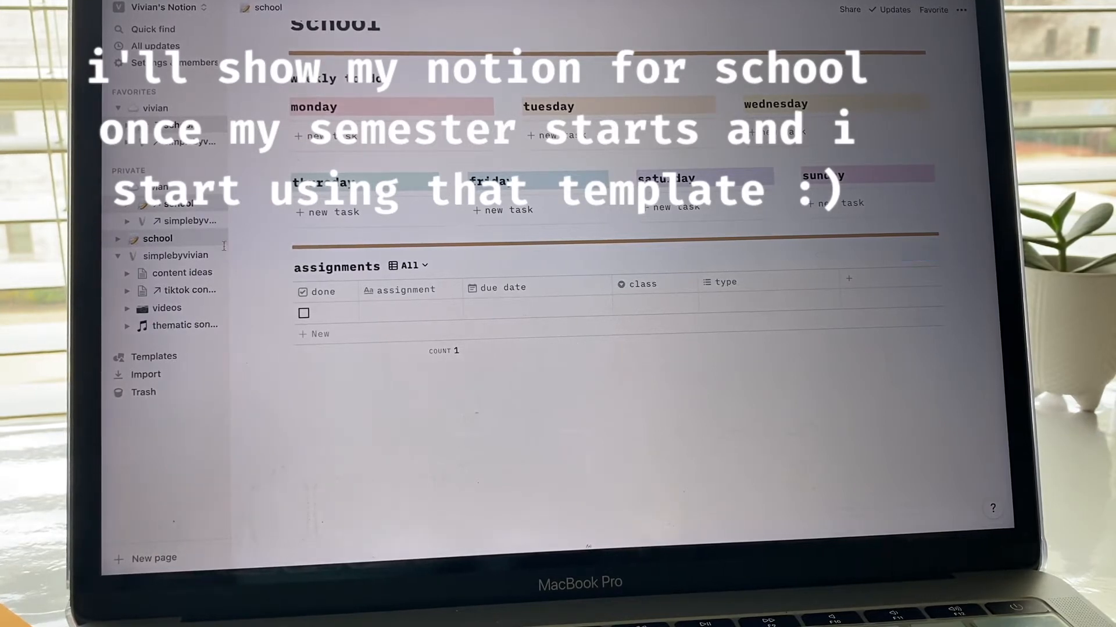
left_click(177, 256)
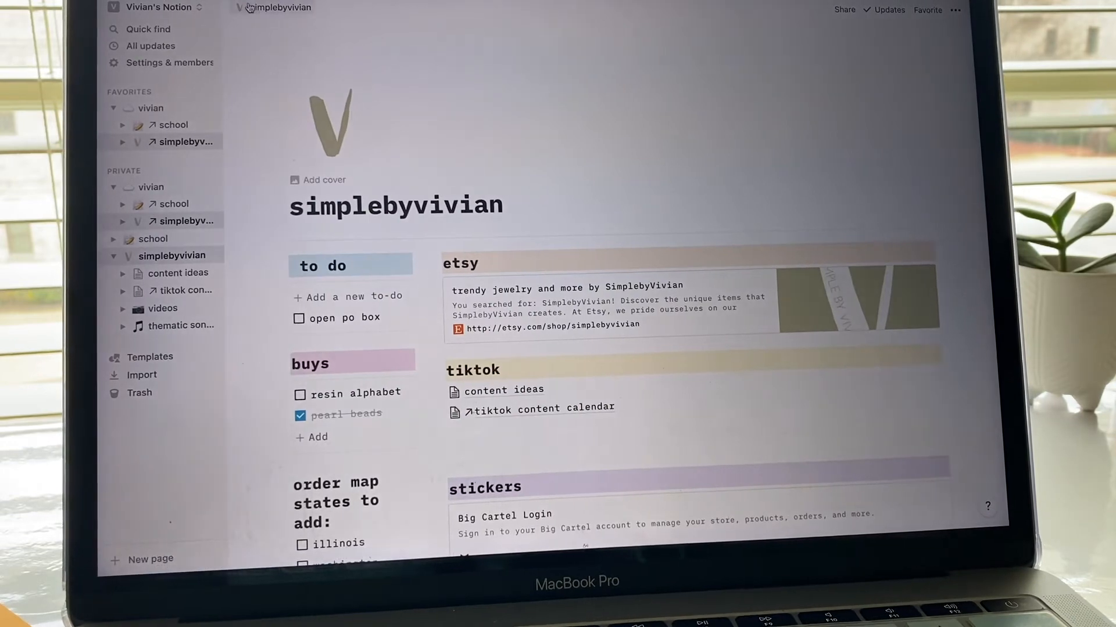
left_click(249, 8)
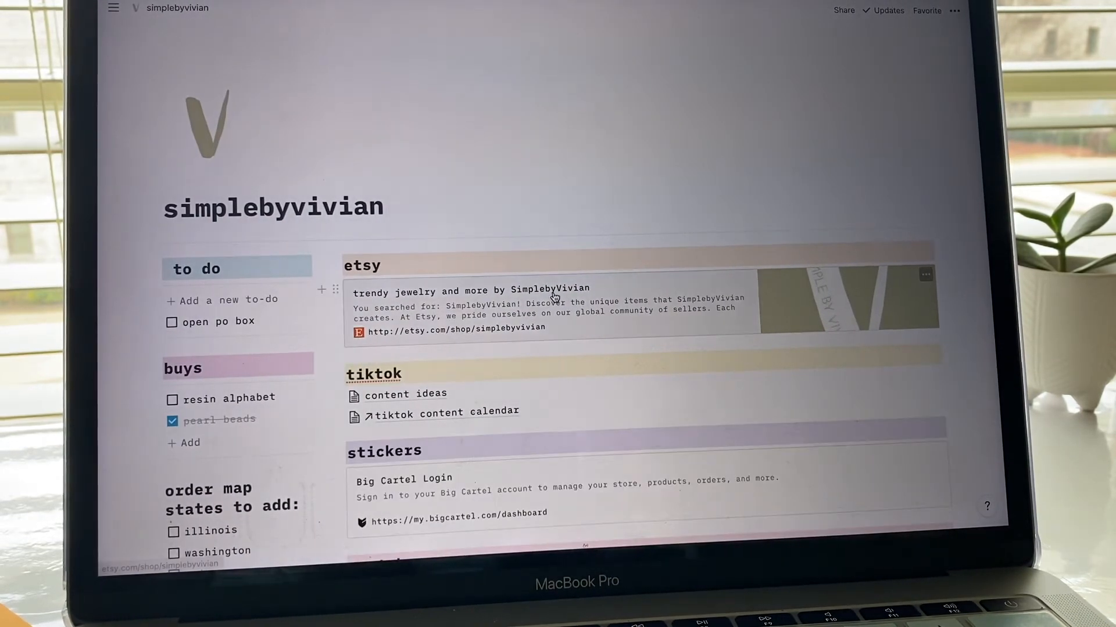
mouse_move(368, 398)
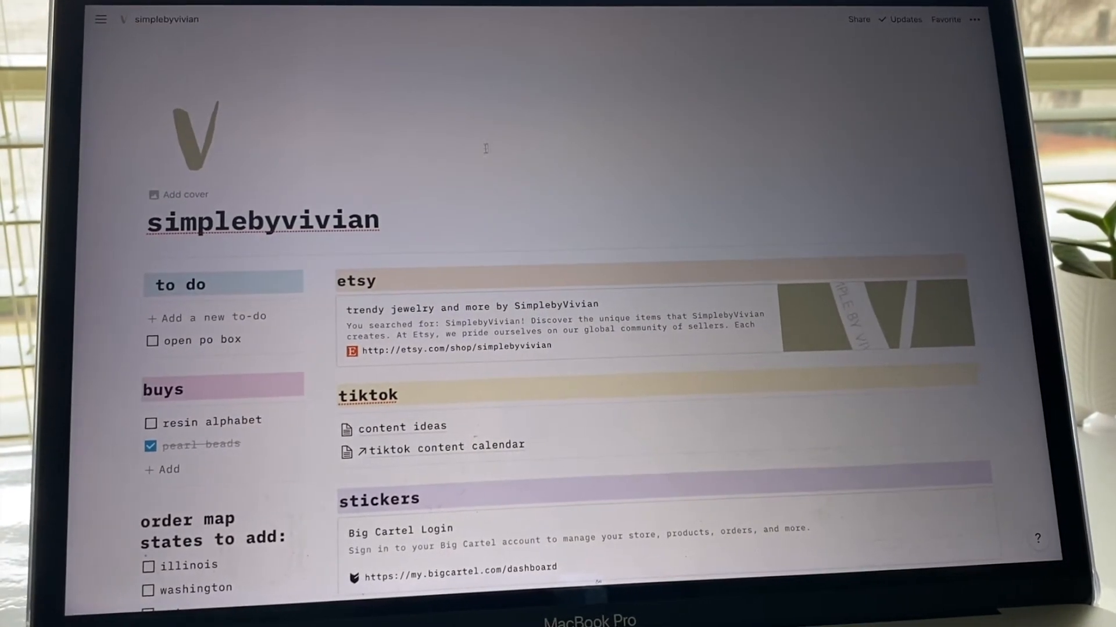
mouse_move(519, 159)
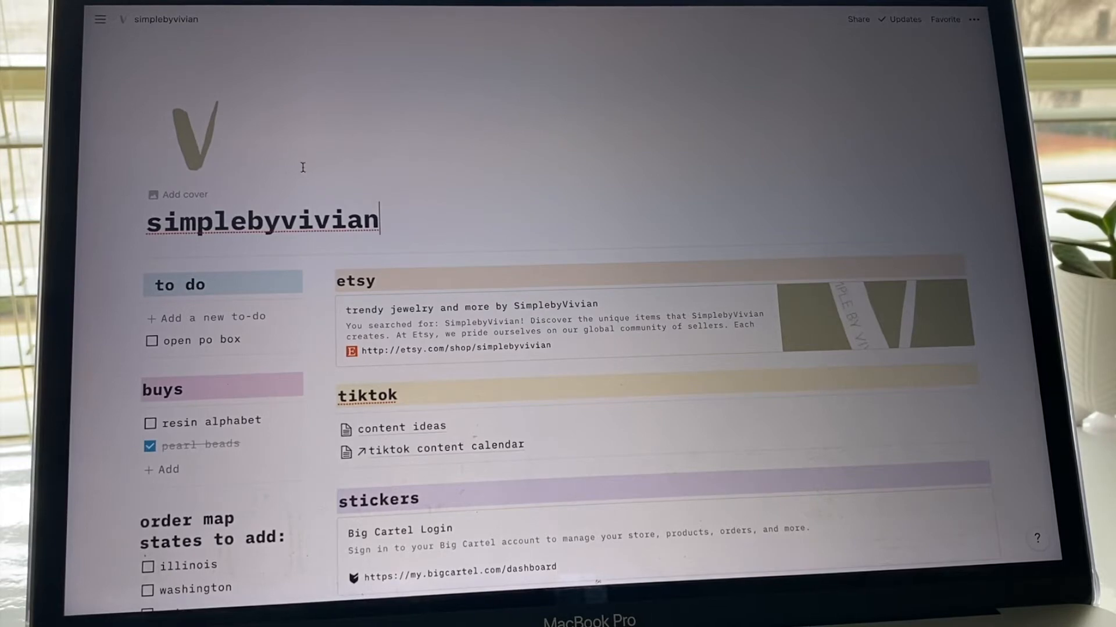
mouse_move(308, 84)
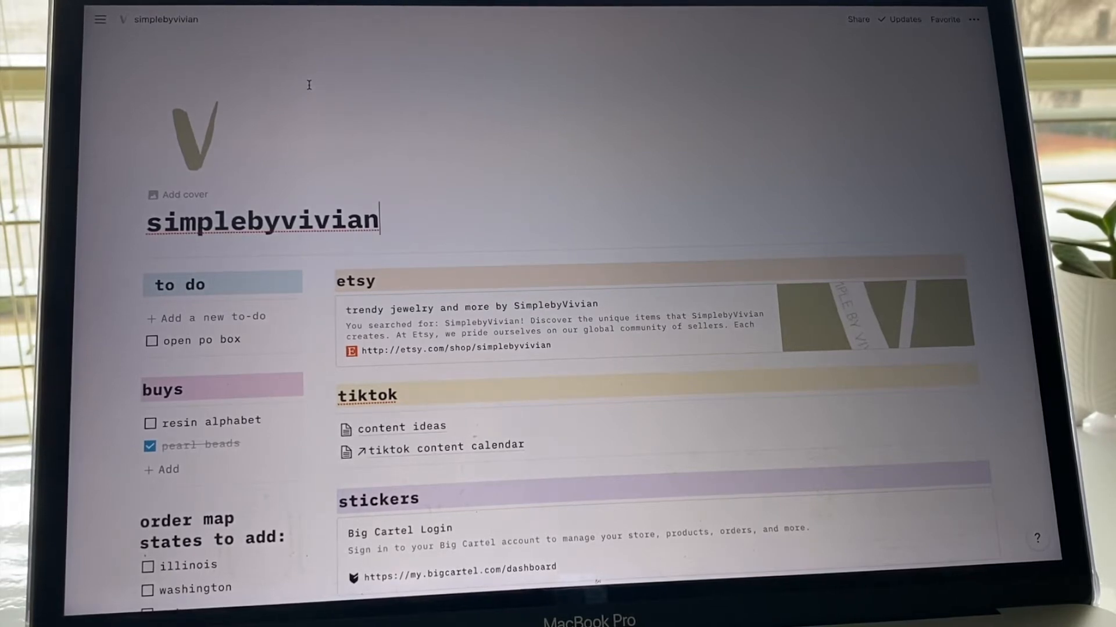
mouse_move(342, 112)
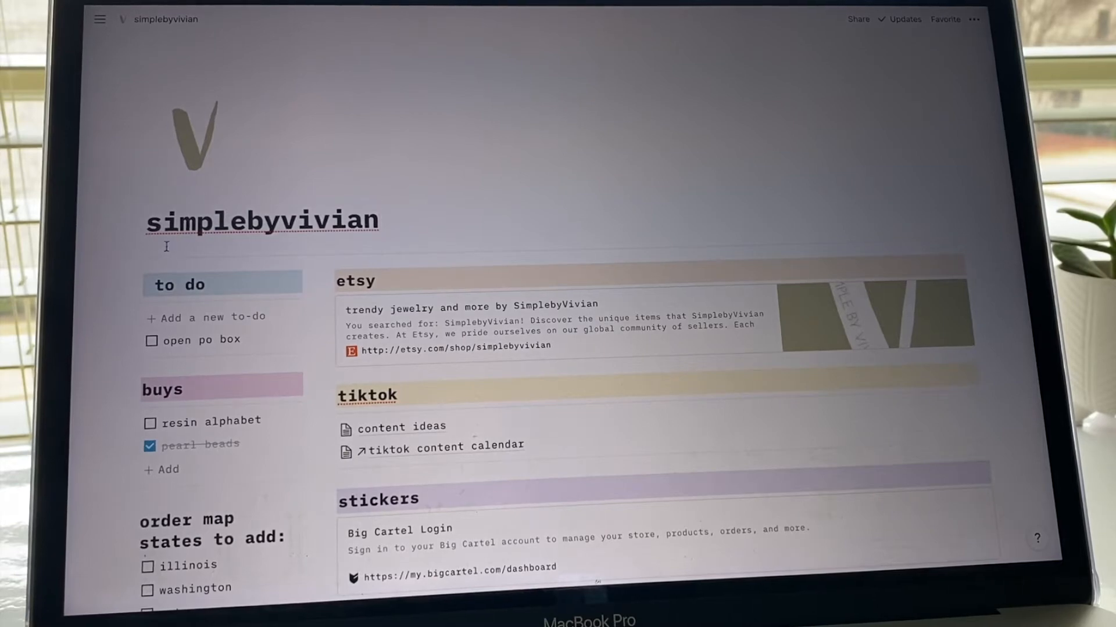
scroll("down", 3)
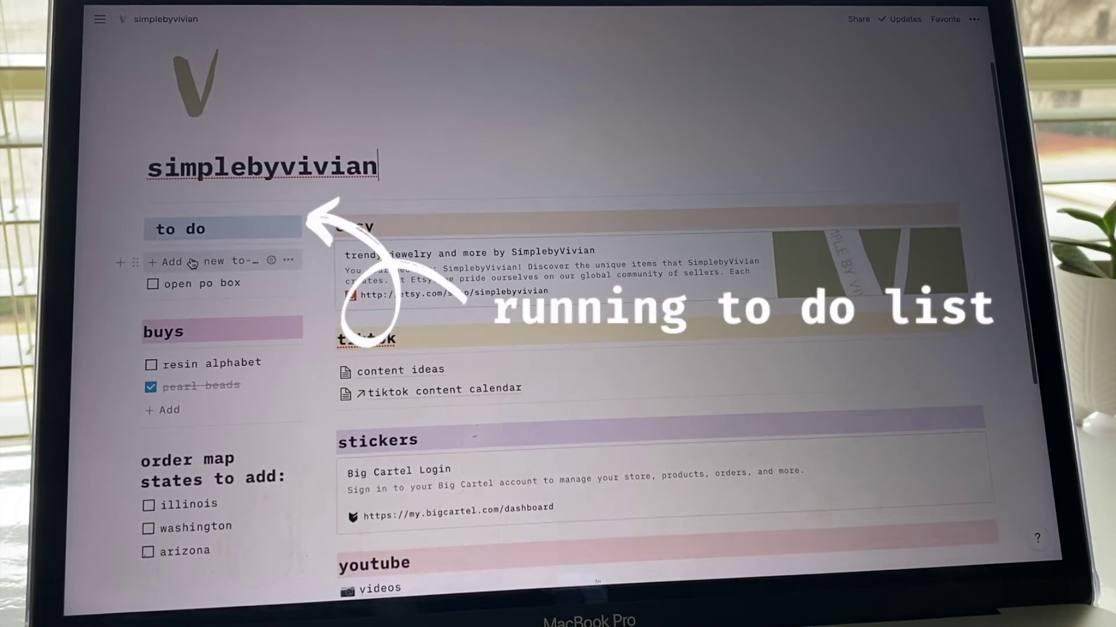
mouse_move(264, 226)
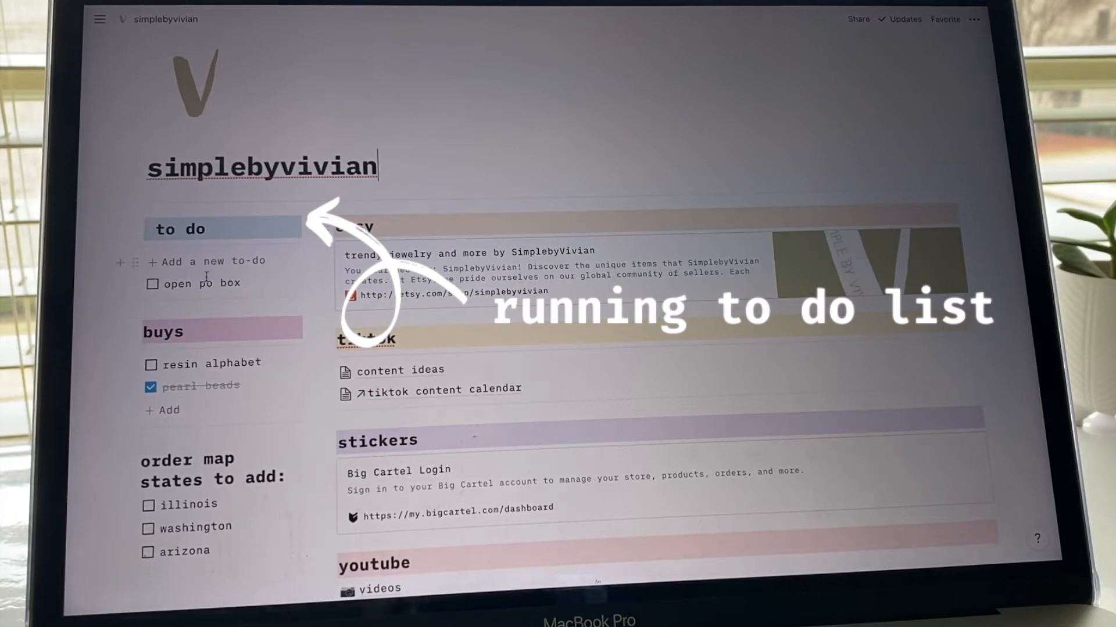
mouse_move(210, 273)
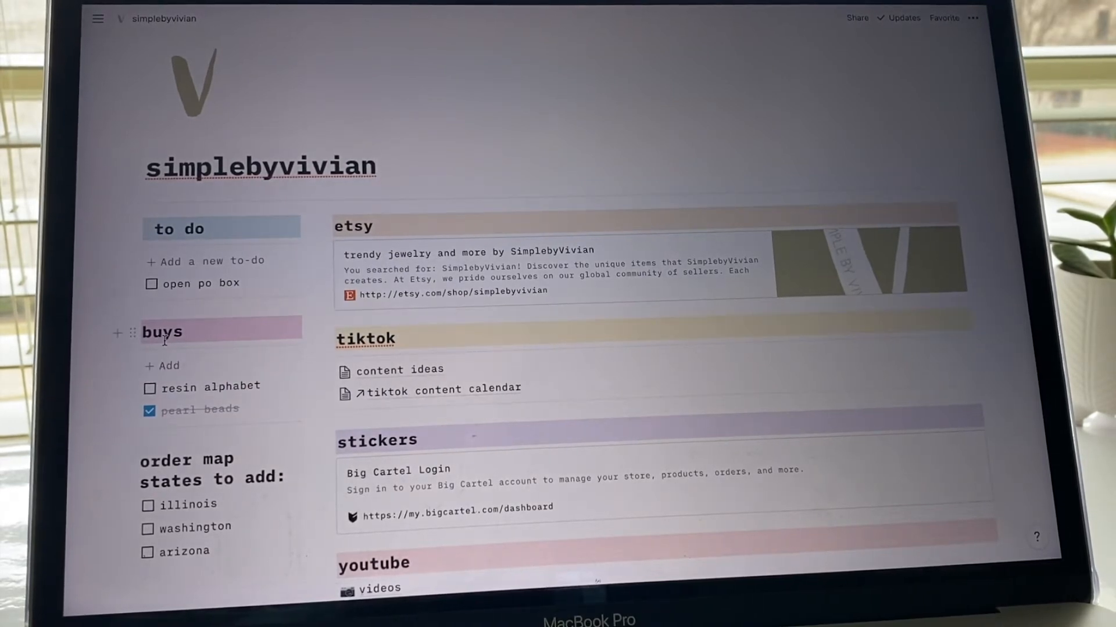
Step: Start a new '24 gauge wire' item in the buys list
left_click(166, 365)
type("24 gauge wire")
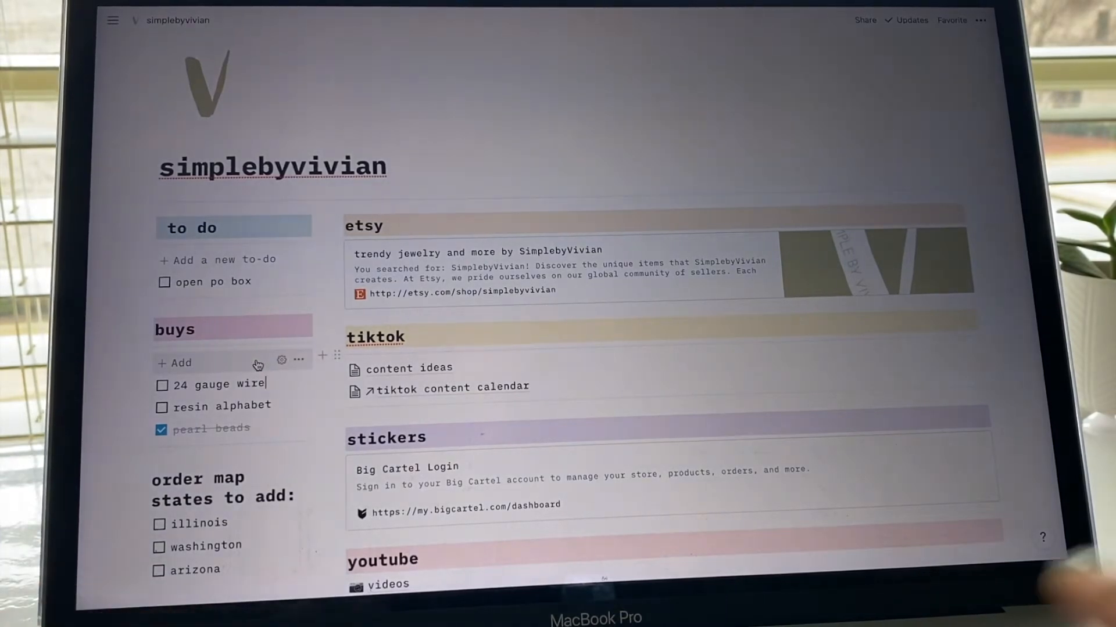
mouse_move(329, 391)
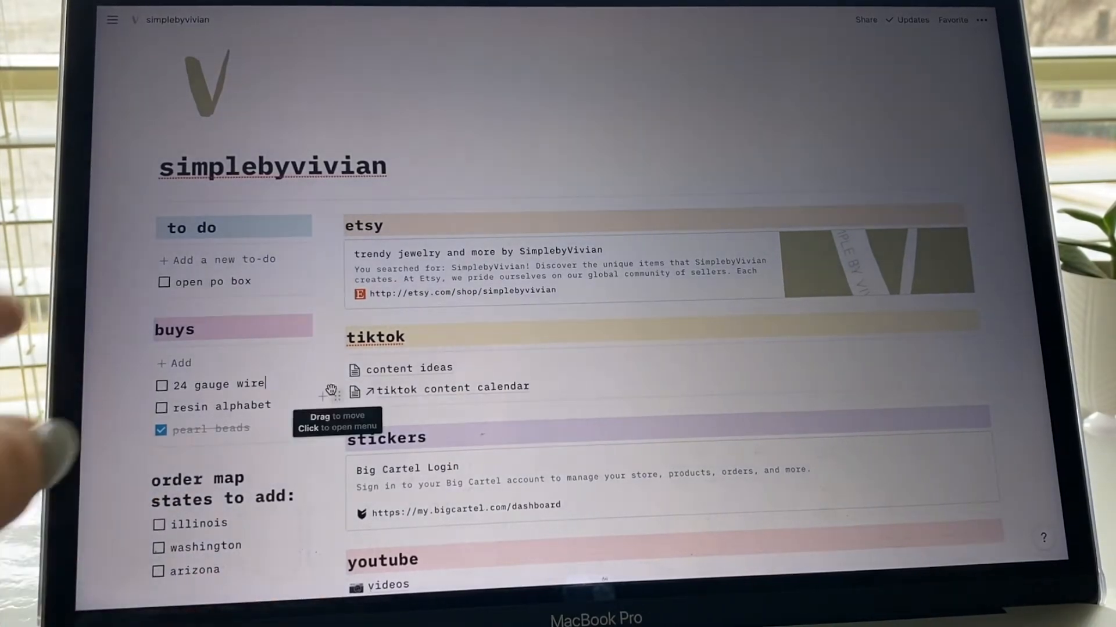
mouse_move(299, 361)
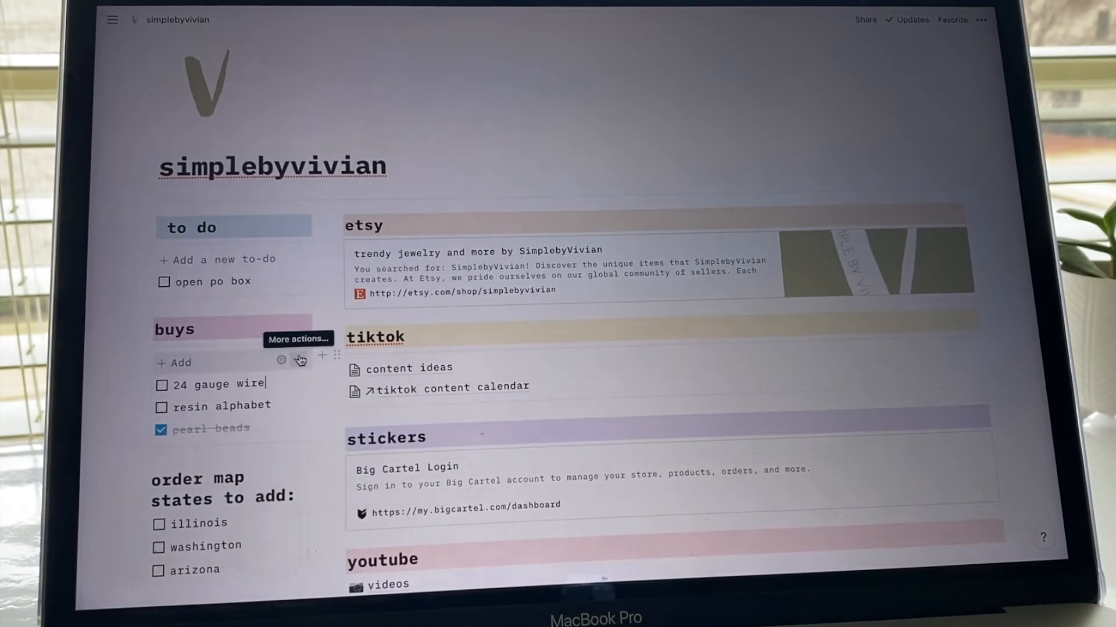
mouse_move(206, 447)
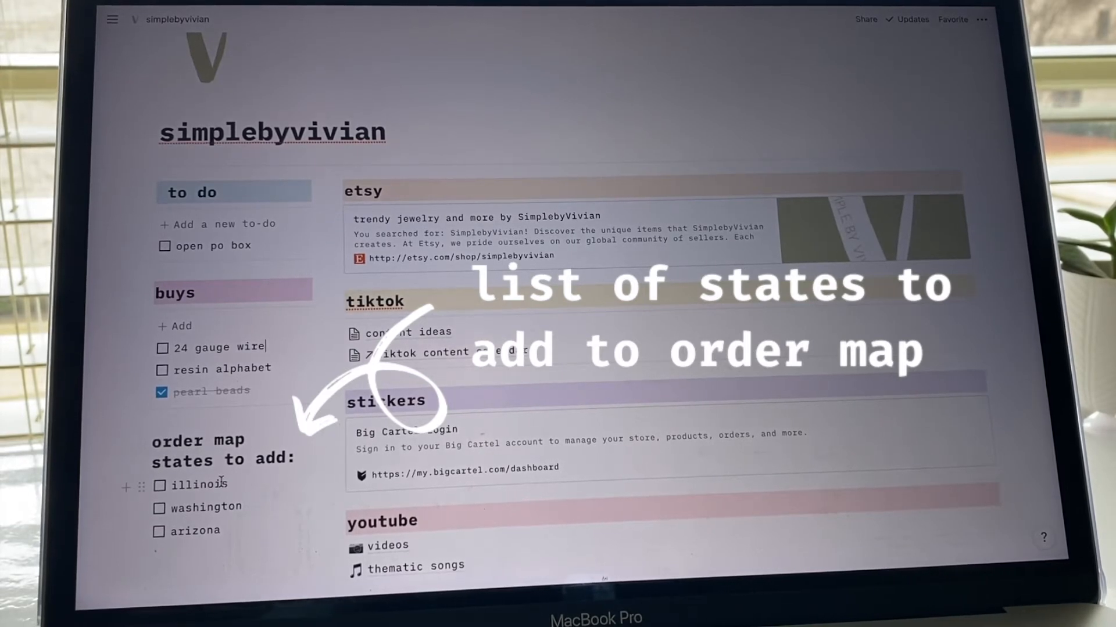
scroll("down", 3)
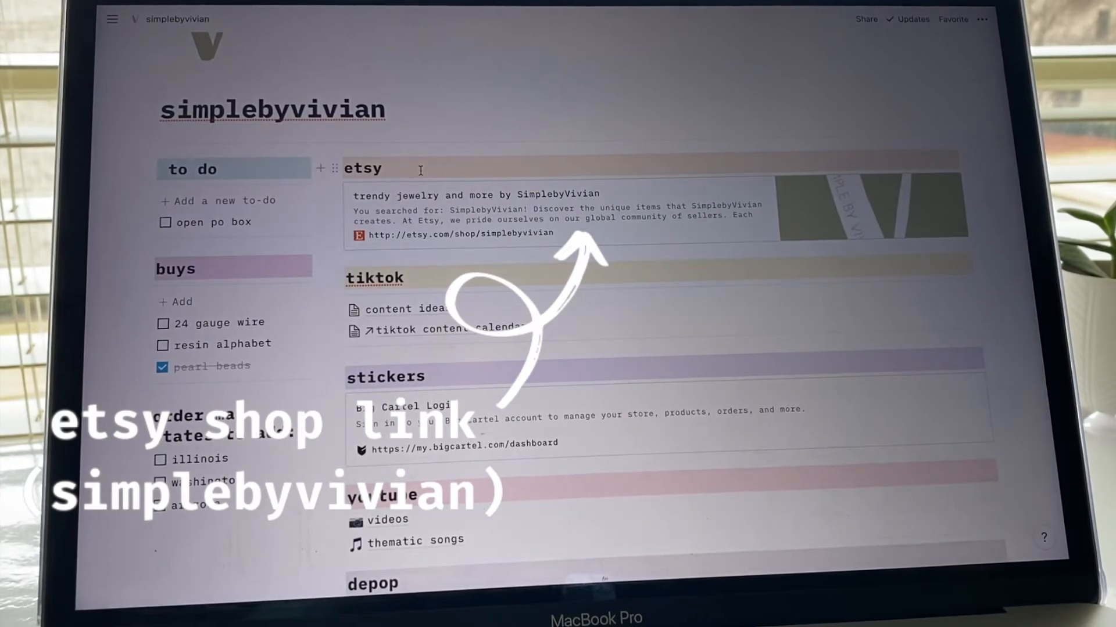
mouse_move(503, 230)
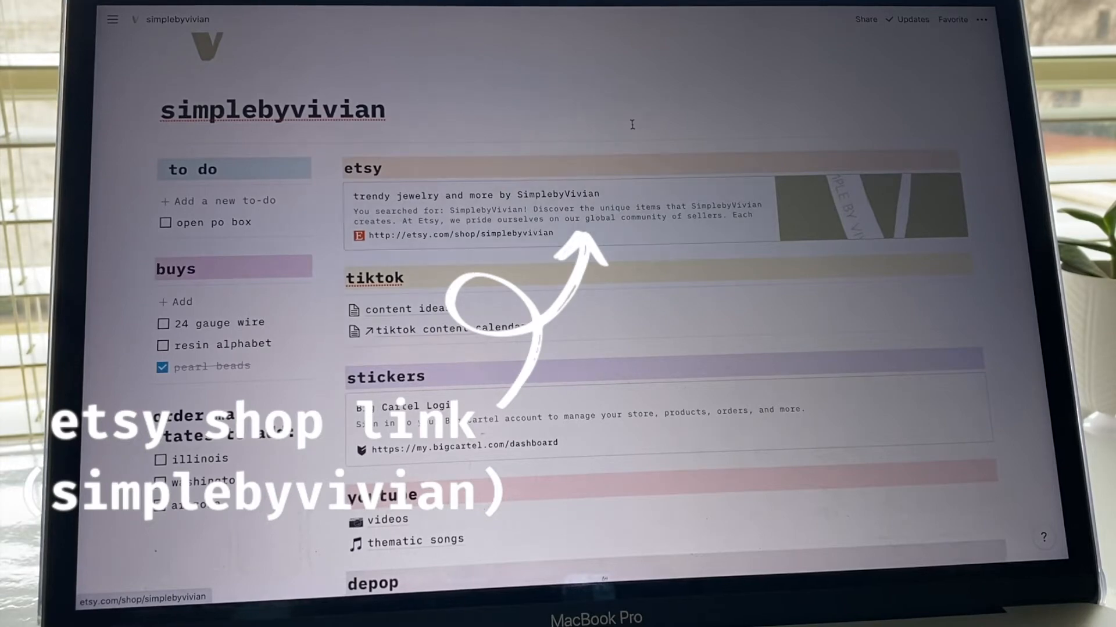
scroll("up", 3)
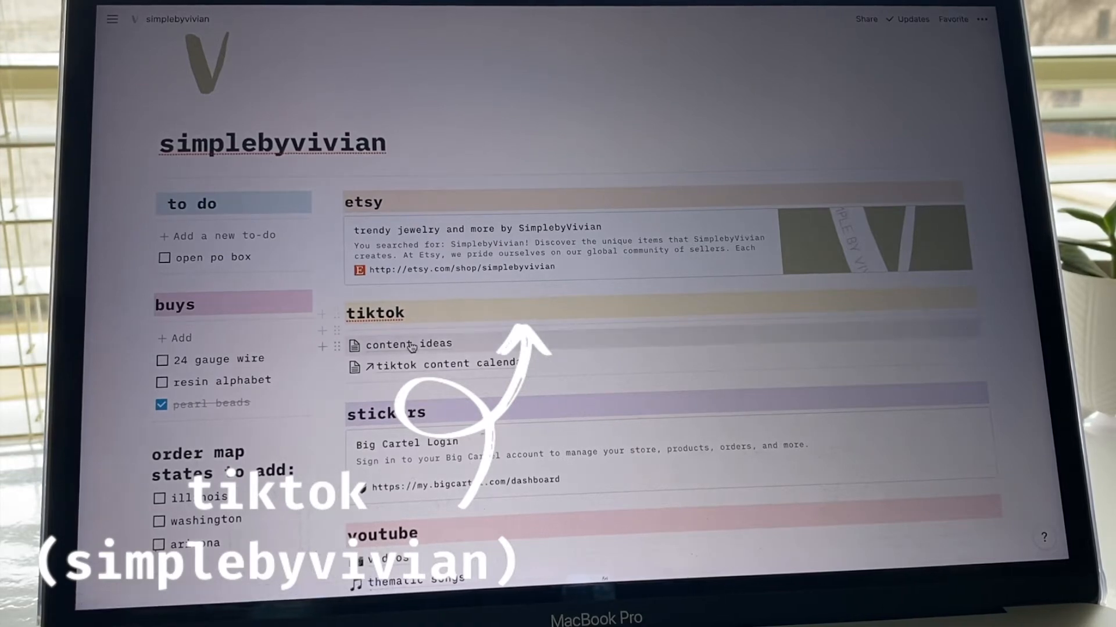
left_click(408, 344)
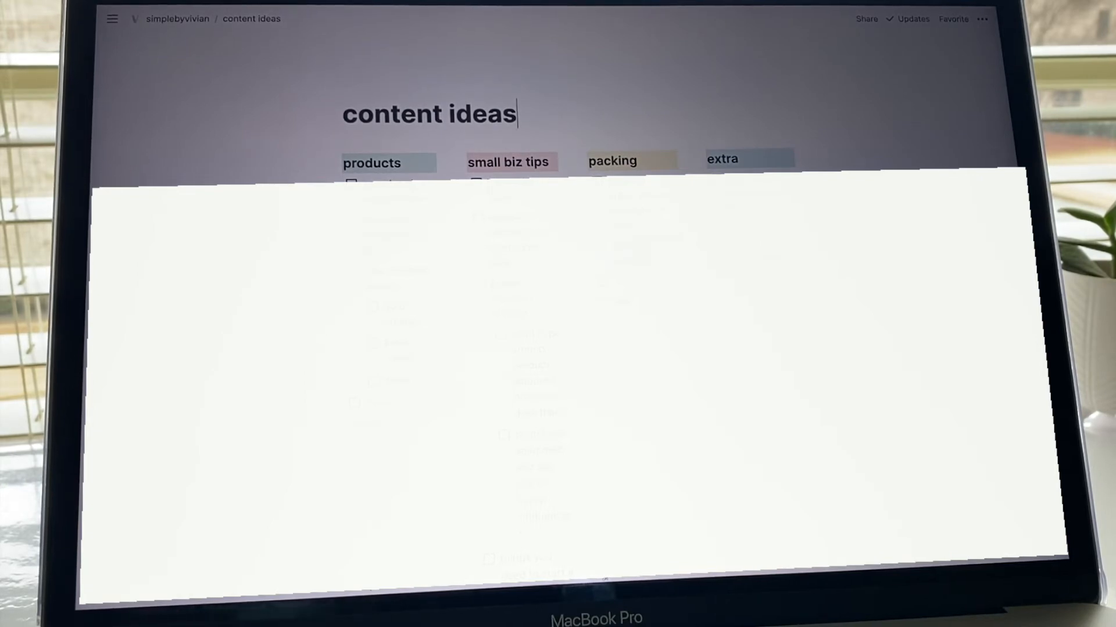
left_click(178, 18)
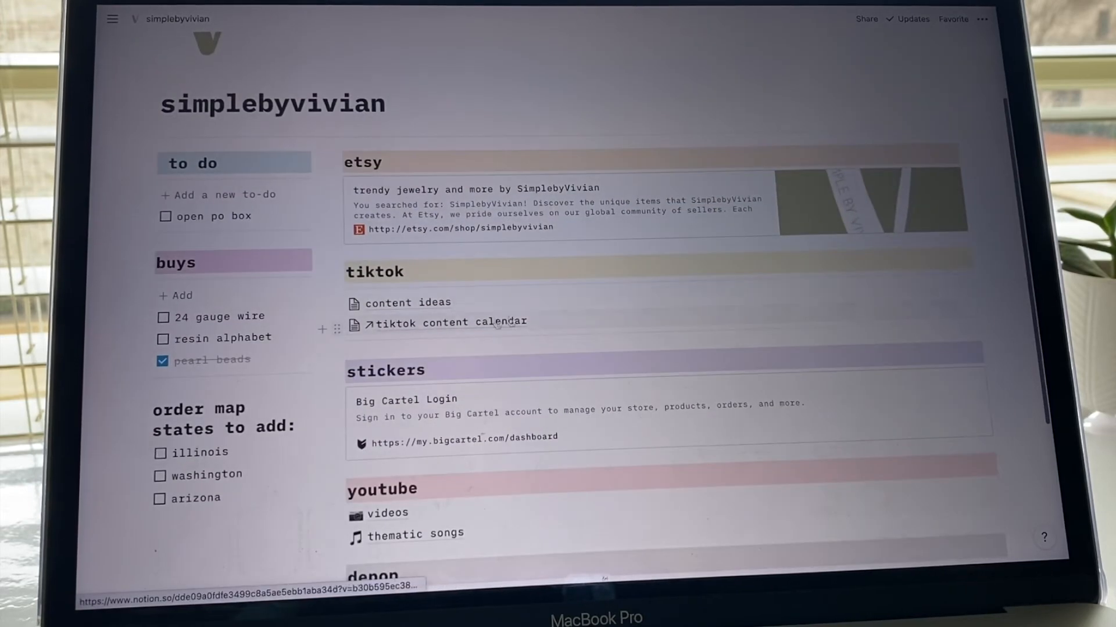
mouse_move(524, 323)
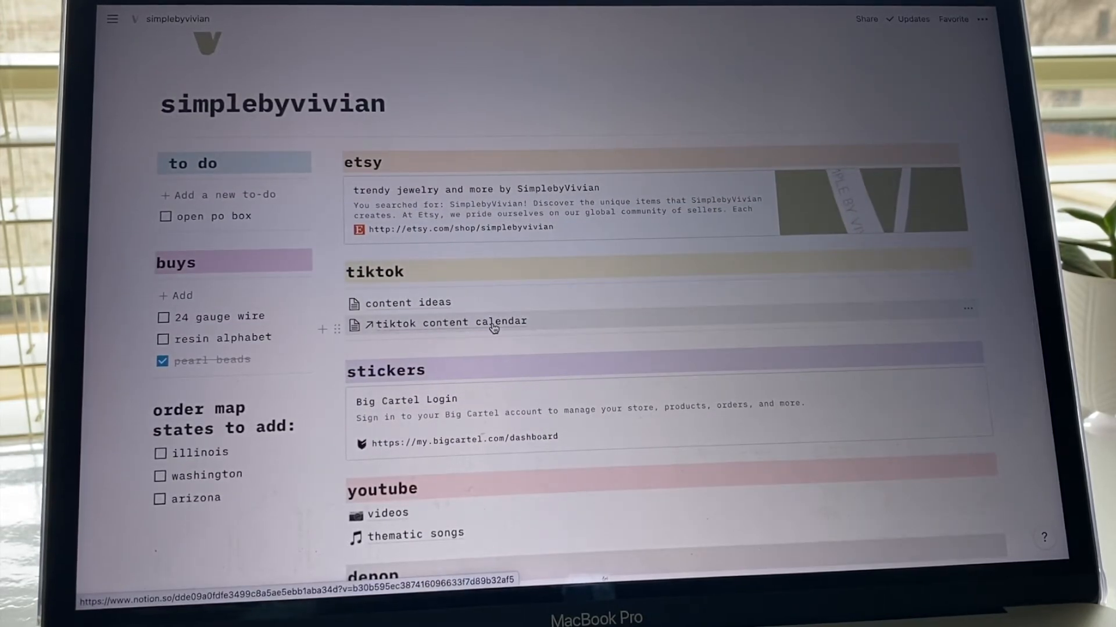
Step: Open the tiktok content calendar and page forward past January 2021
left_click(448, 322)
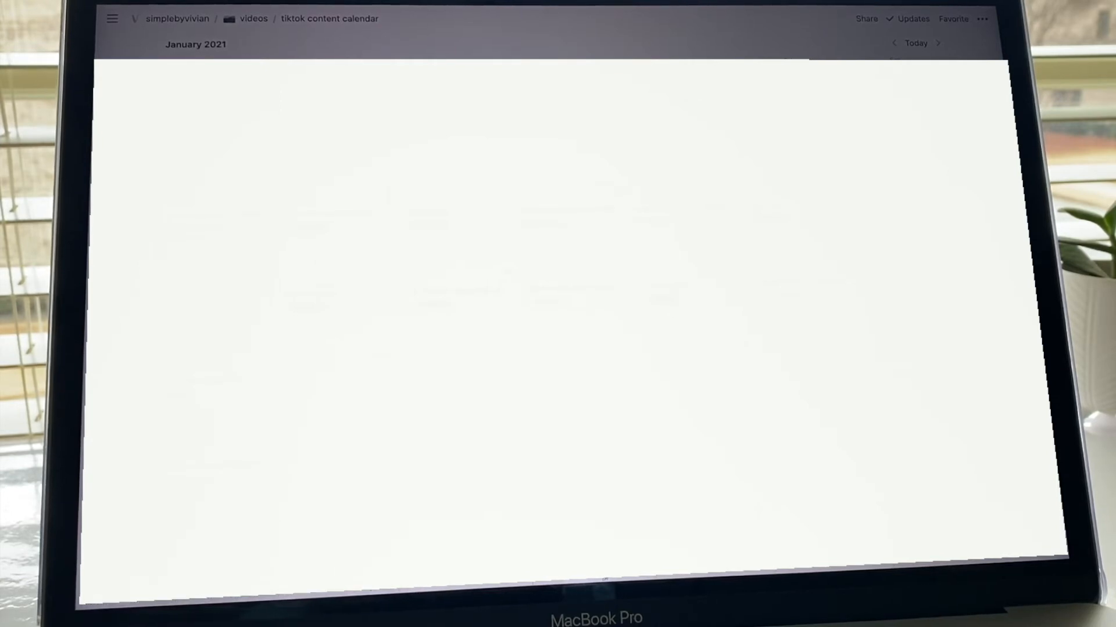
left_click(937, 42)
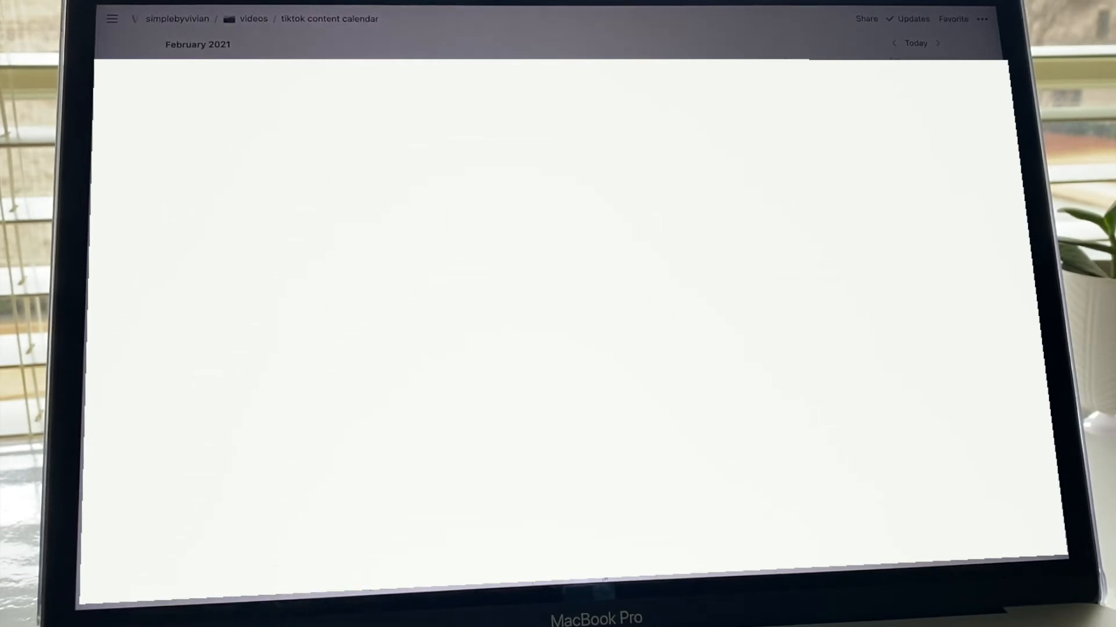
left_click(938, 42)
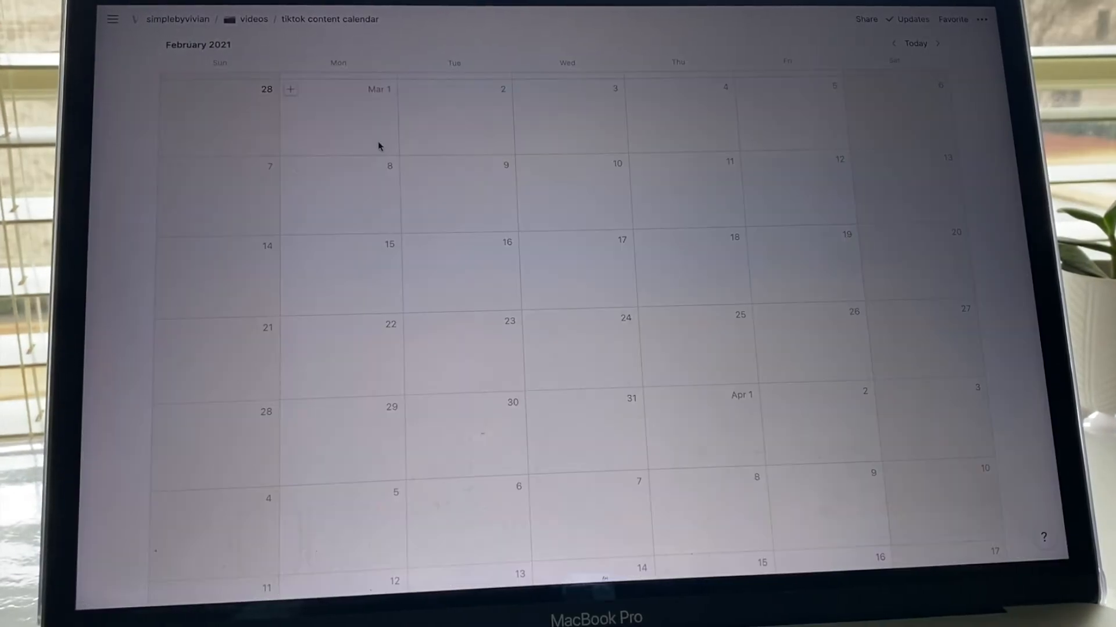
Step: Create a new Mar 1 calendar entry tagged packing
left_click(290, 89)
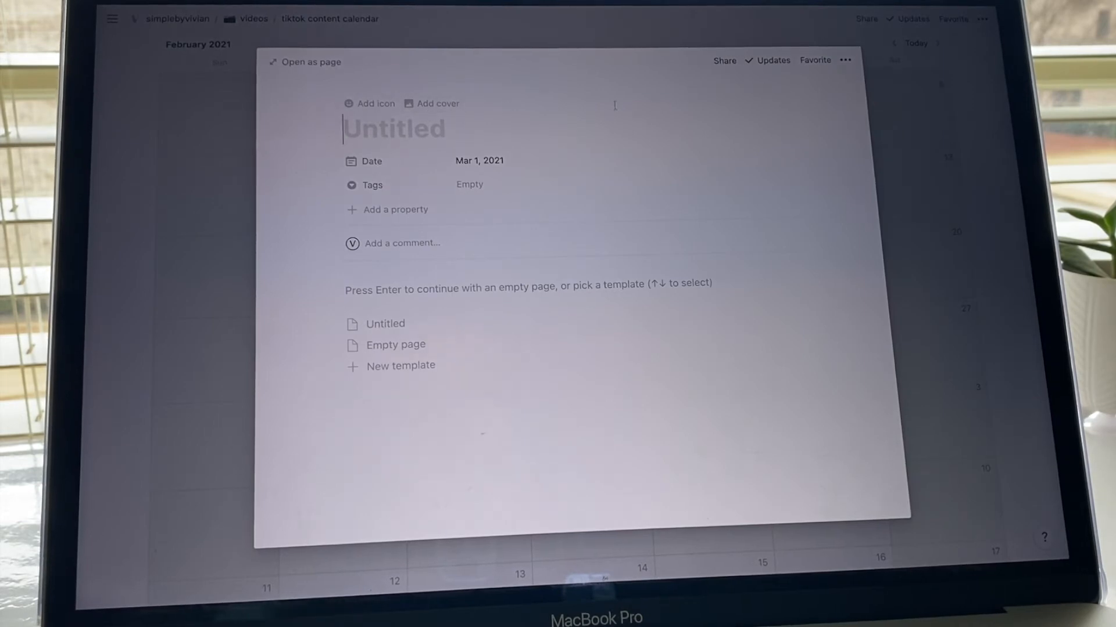
mouse_move(320, 135)
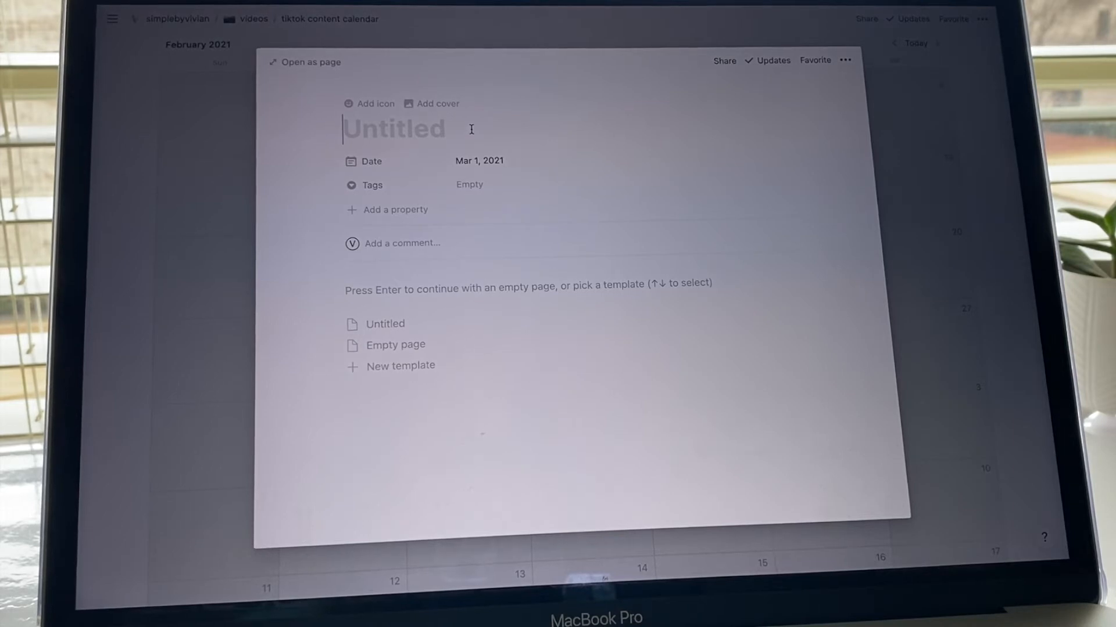
left_click(470, 185)
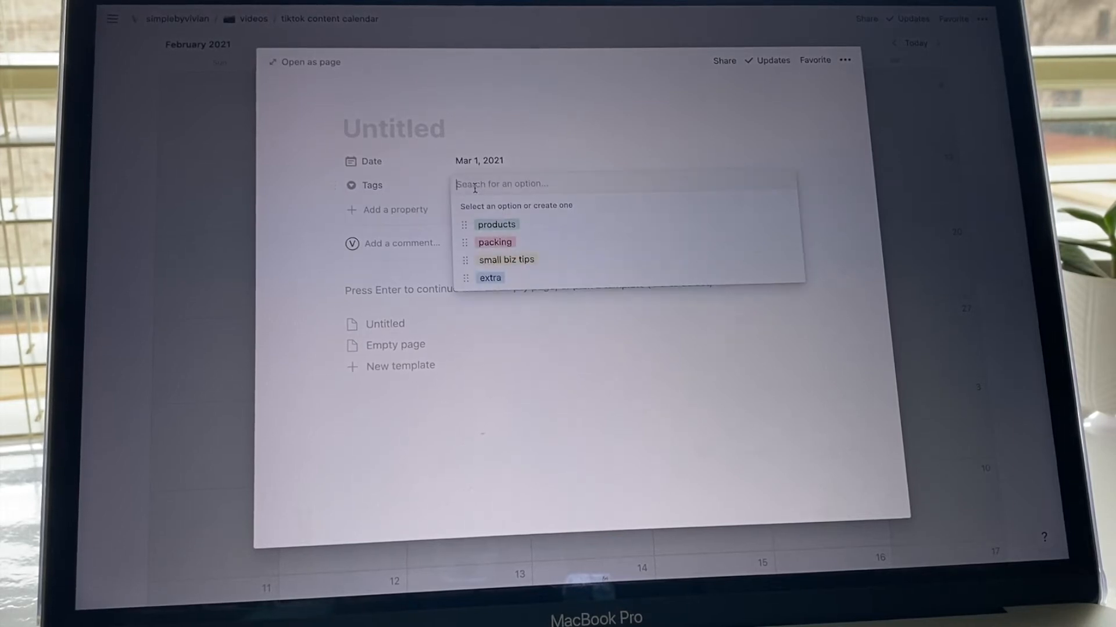
mouse_move(496, 225)
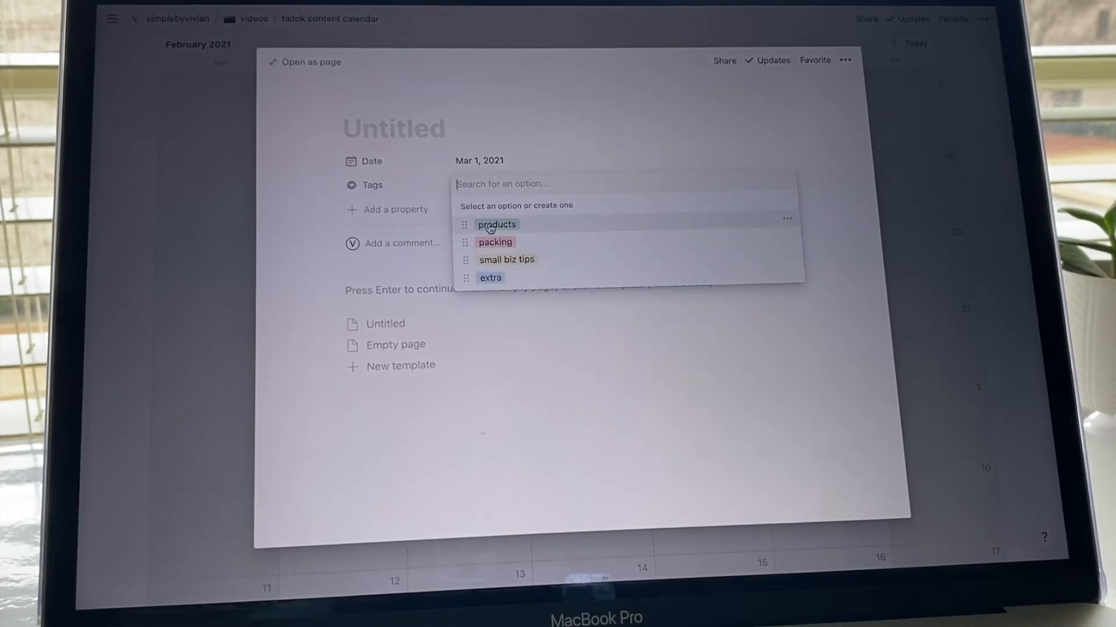
mouse_move(491, 266)
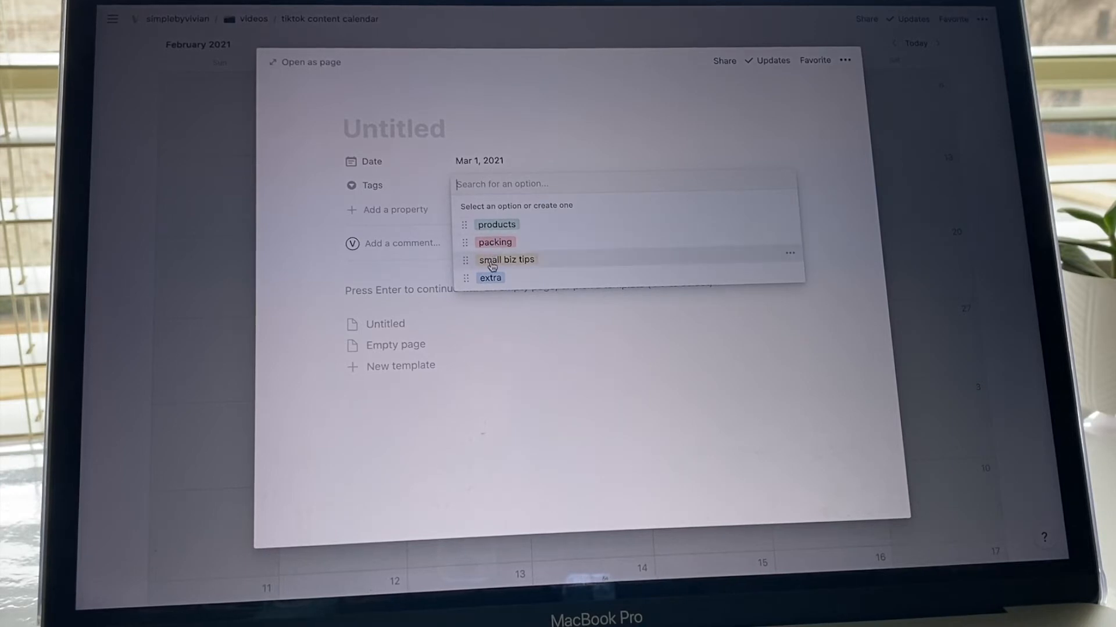
mouse_move(491, 277)
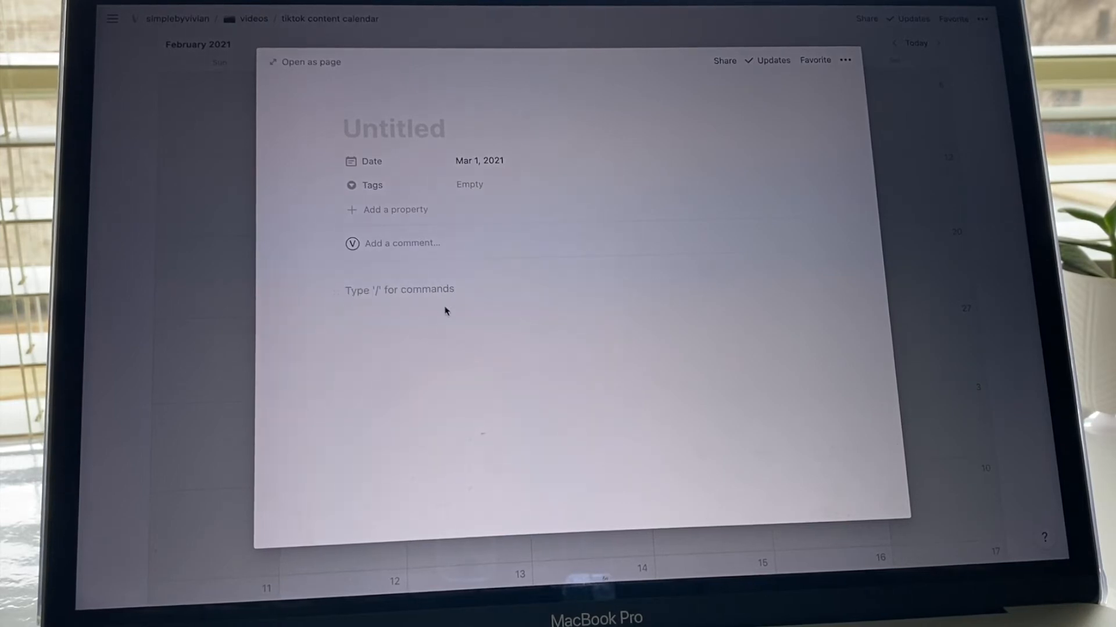
mouse_move(431, 309)
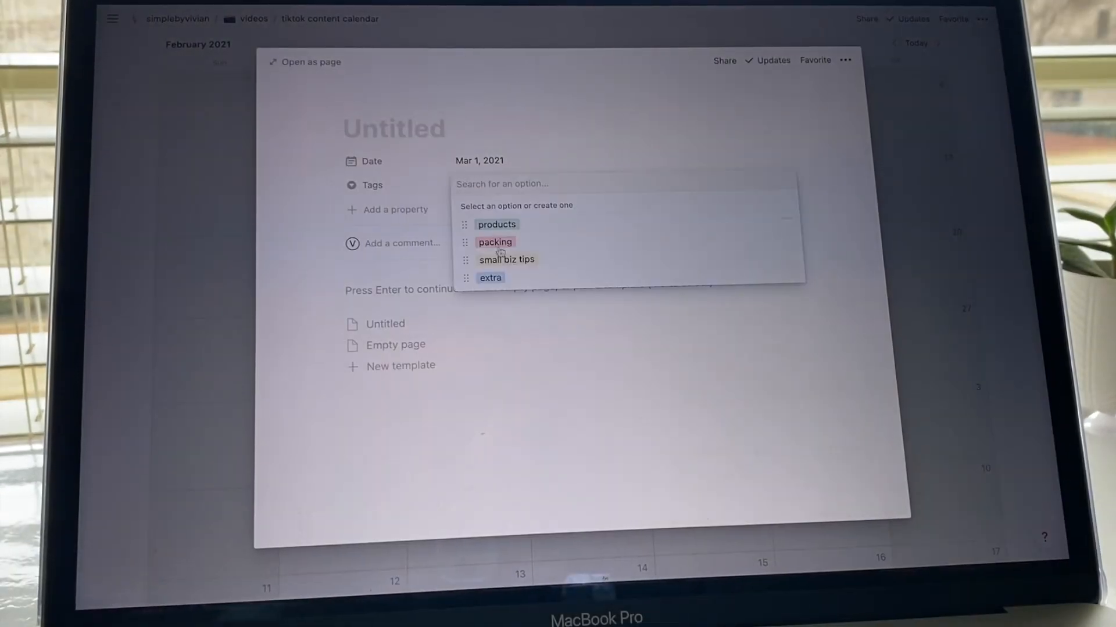
left_click(495, 242)
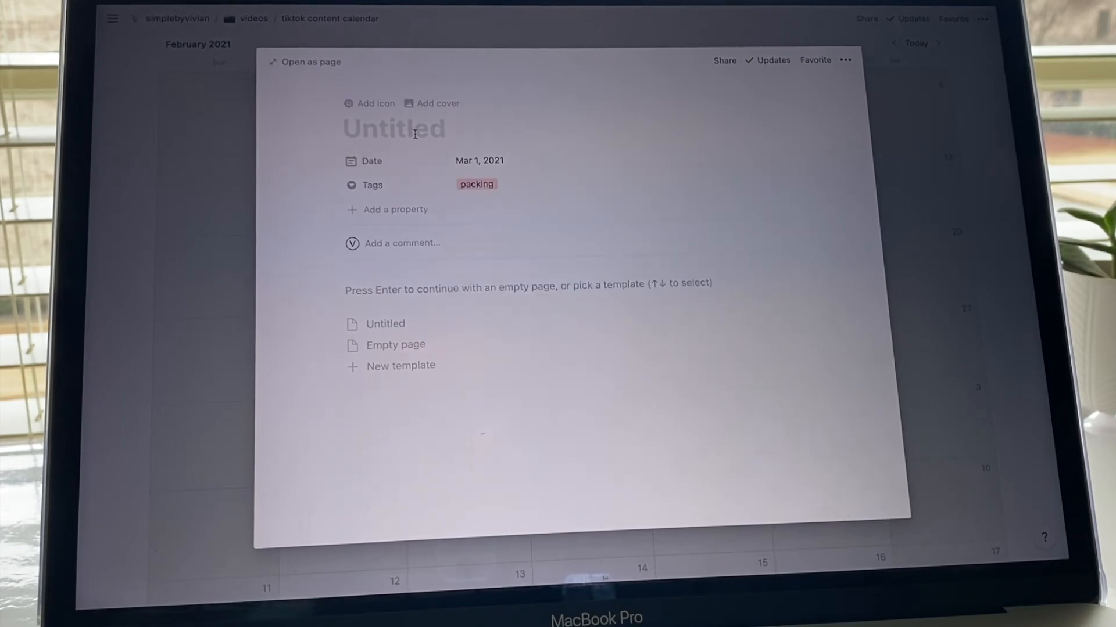
Step: Title the entry 'pack orders' and add the body note 'sticker orders asmr'
type("pack")
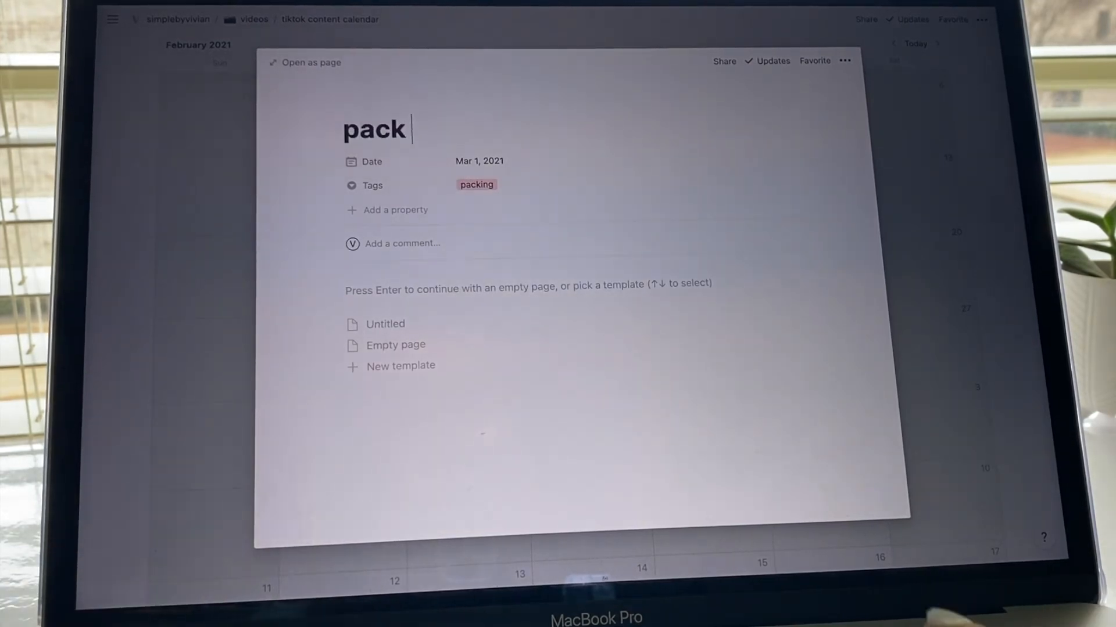
type("orders")
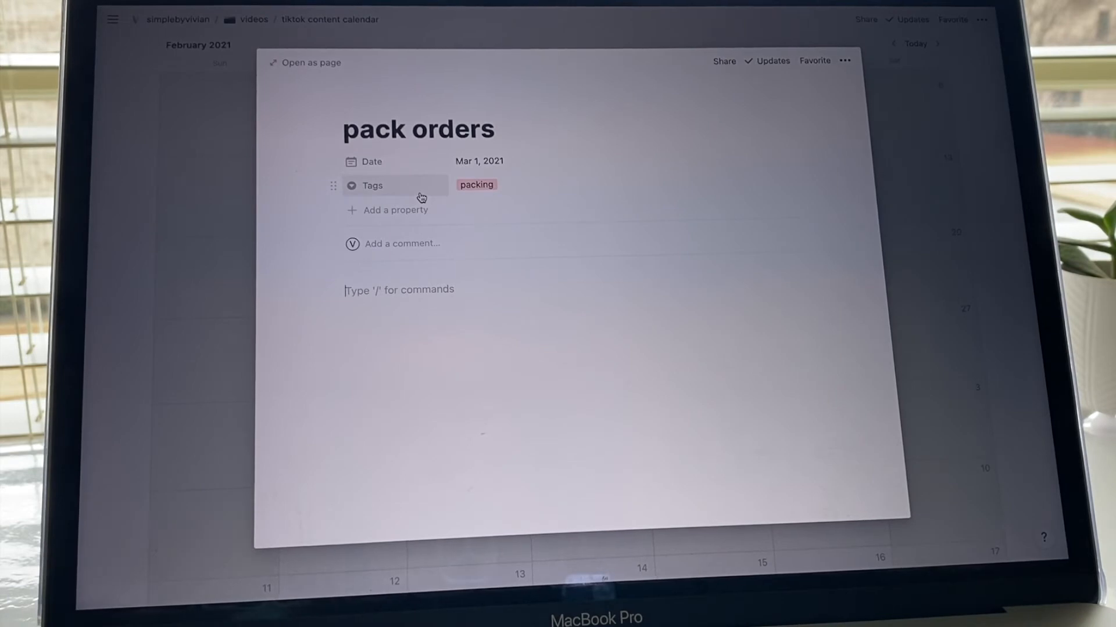
type("sticker or")
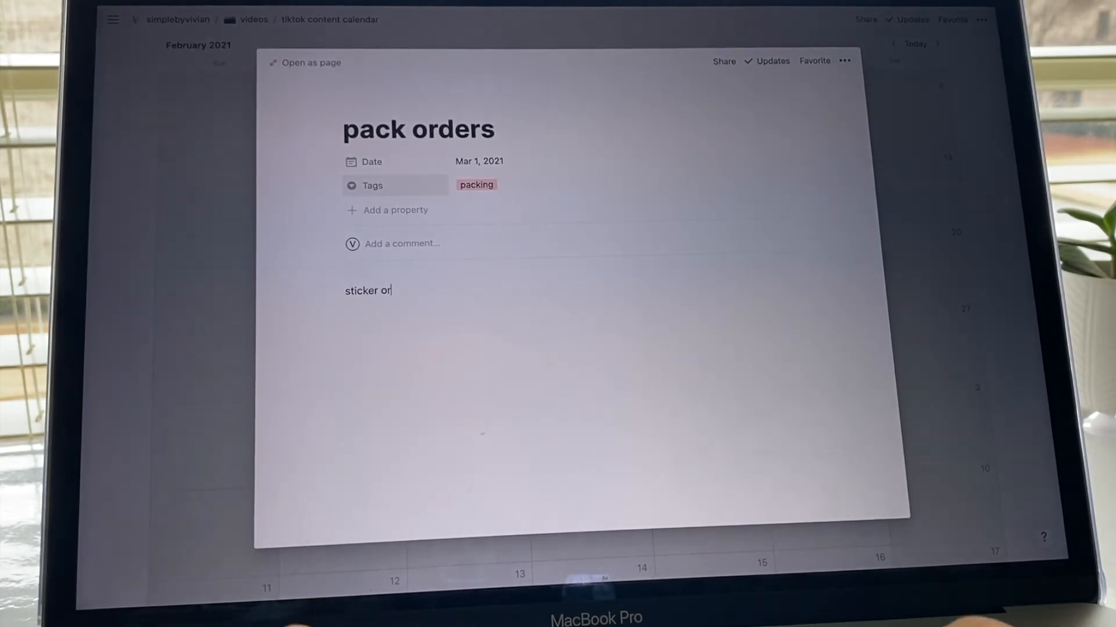
type("ders")
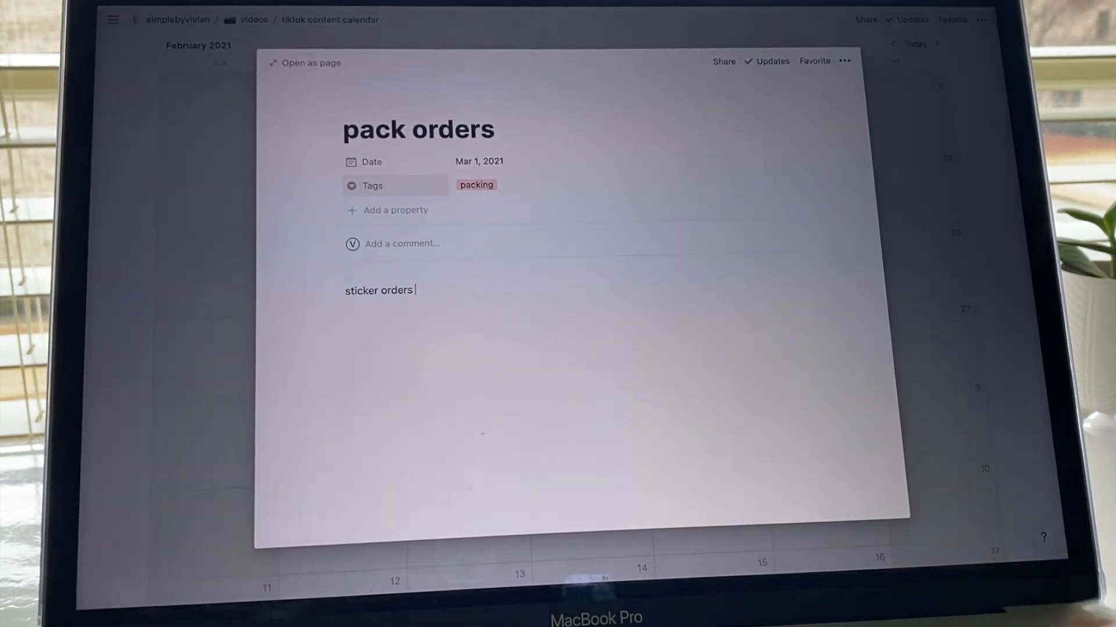
type("a")
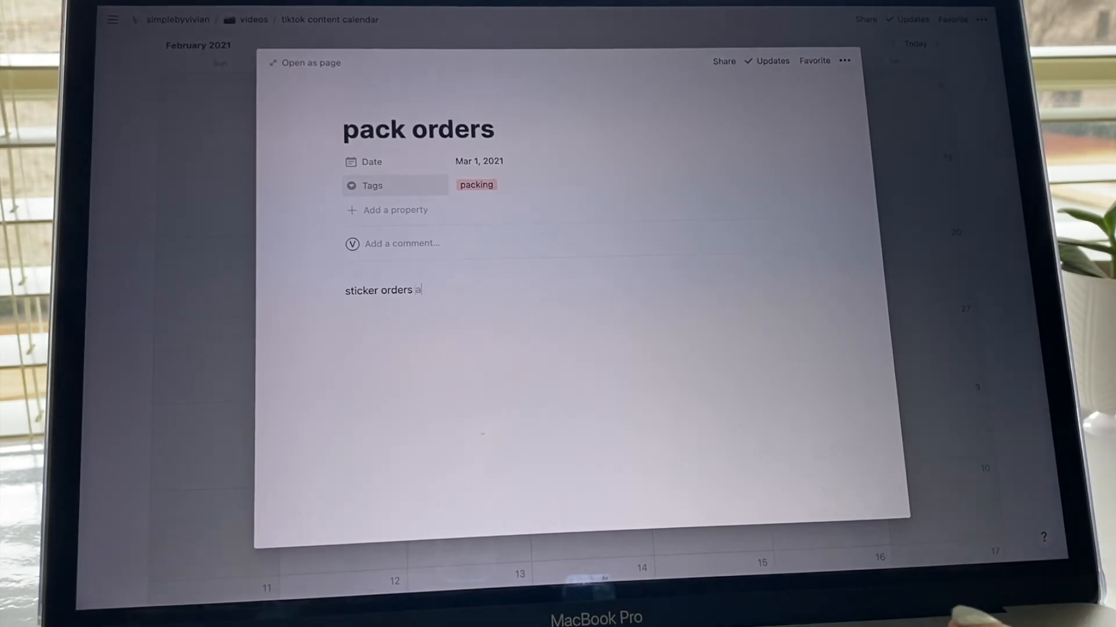
type("smr")
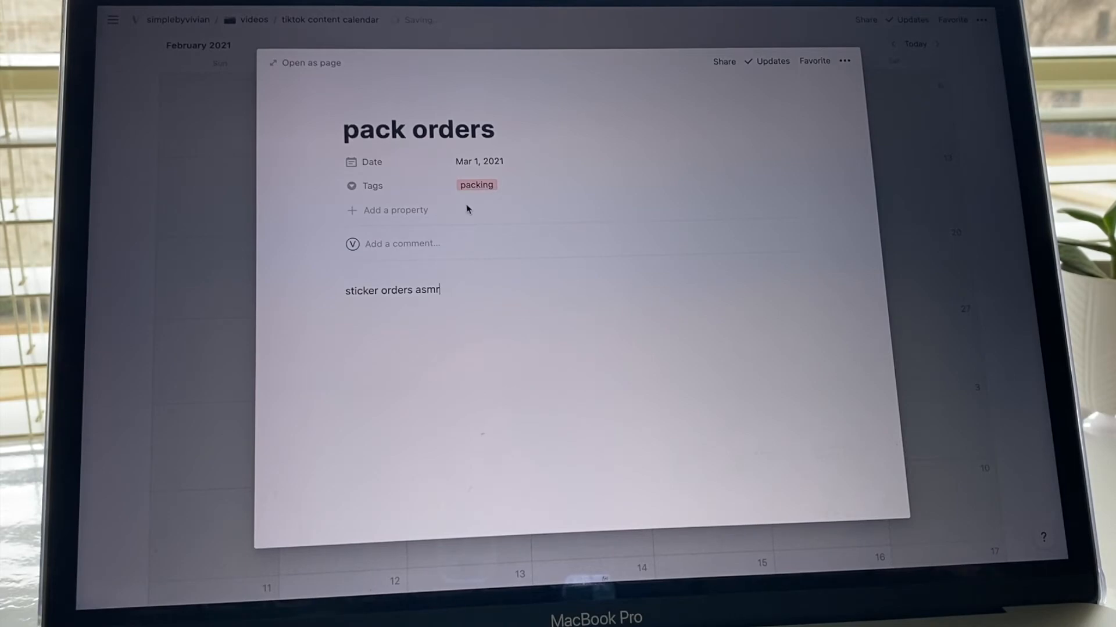
mouse_move(834, 171)
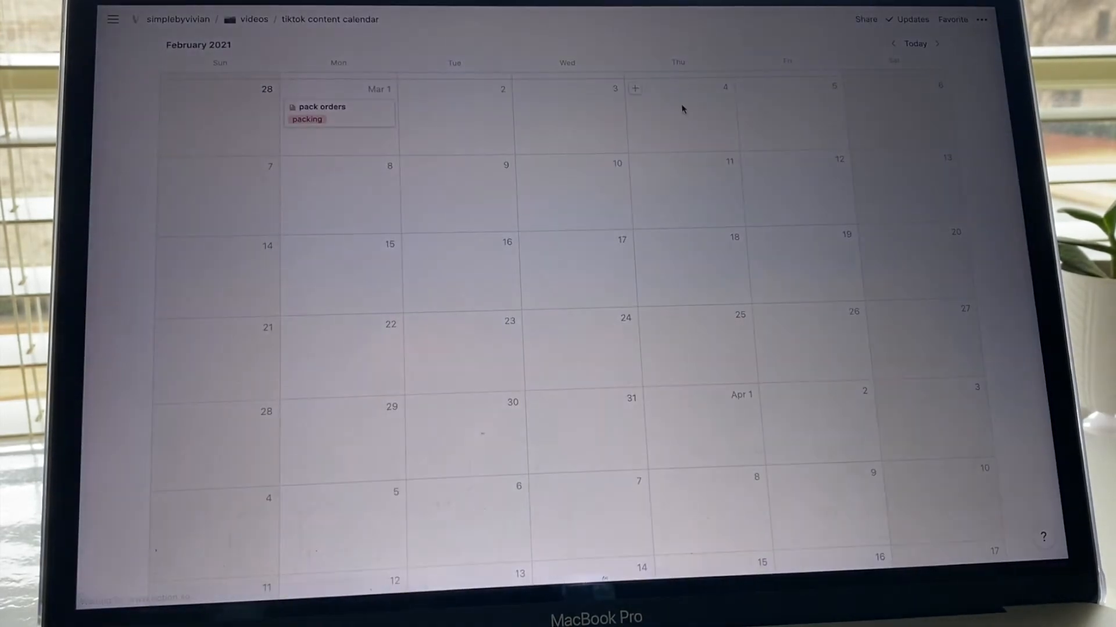
Step: Move the pack orders card from Mar 1 to Mar 3 on the calendar
scroll("down", 3)
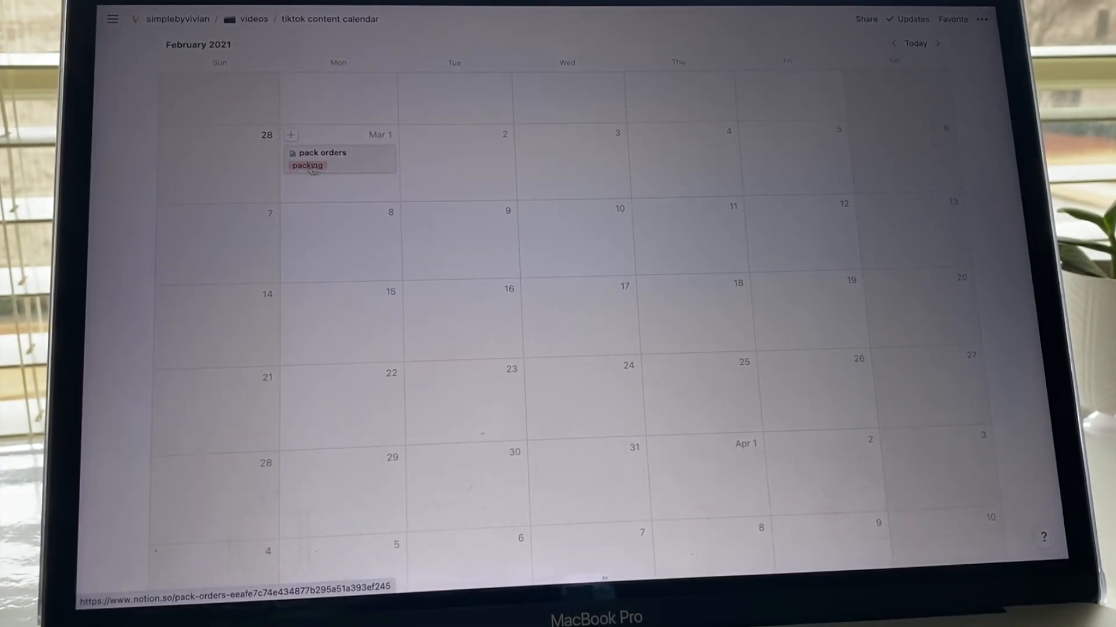
mouse_move(299, 219)
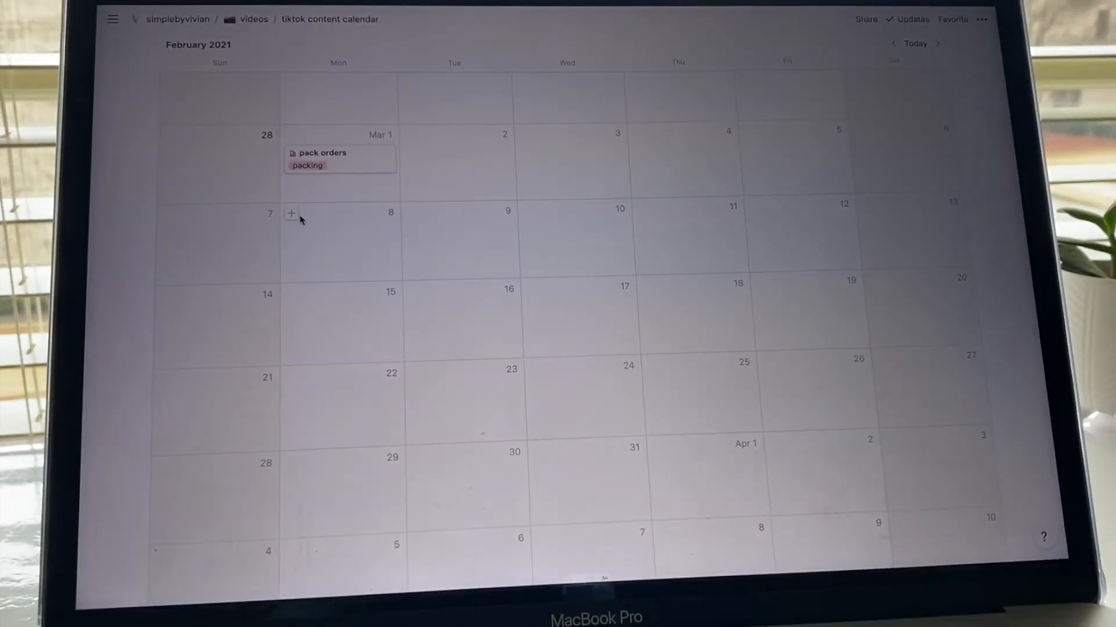
mouse_move(409, 178)
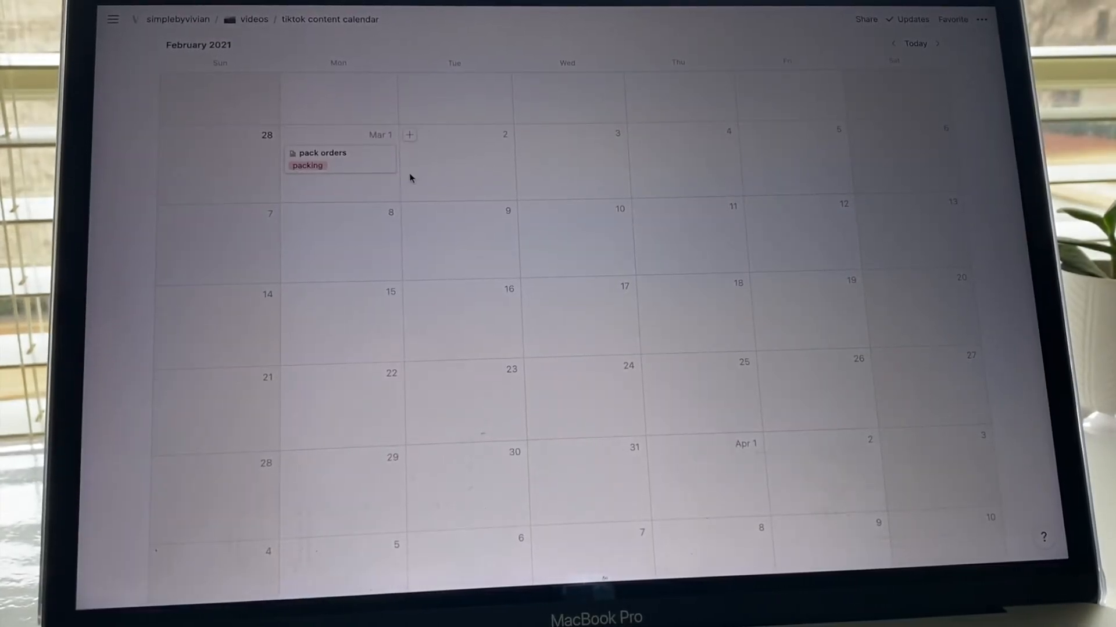
mouse_move(433, 190)
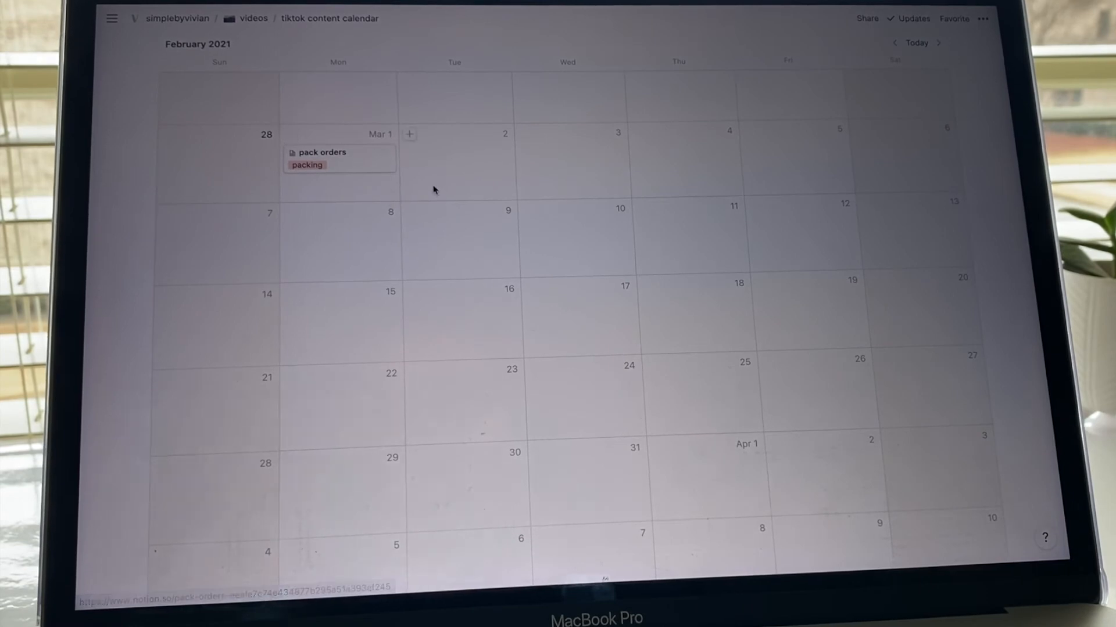
mouse_move(482, 188)
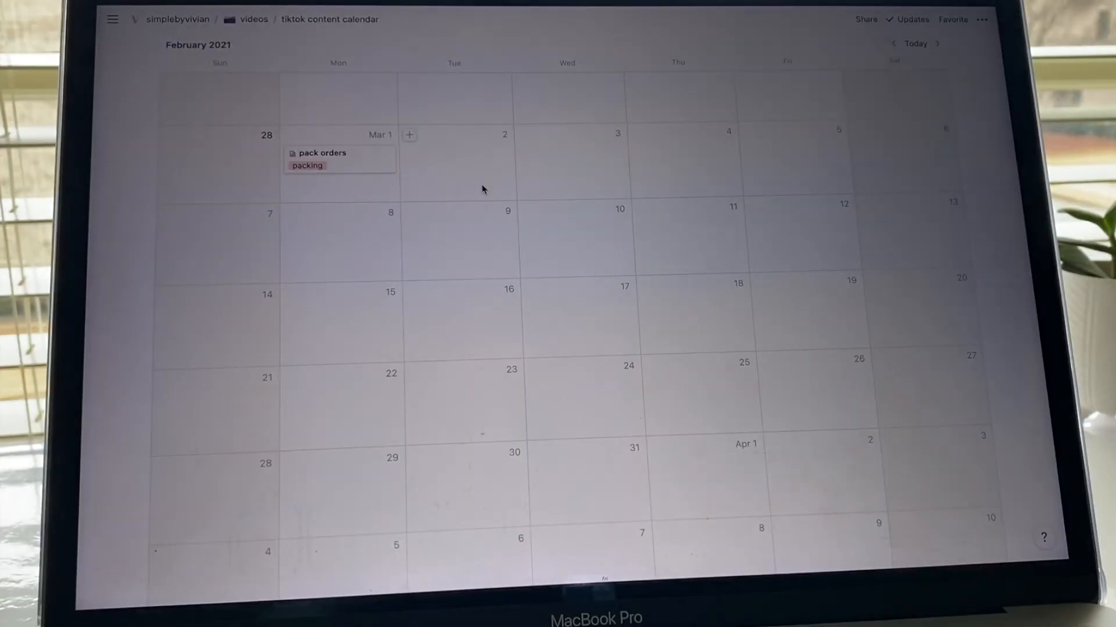
mouse_move(416, 190)
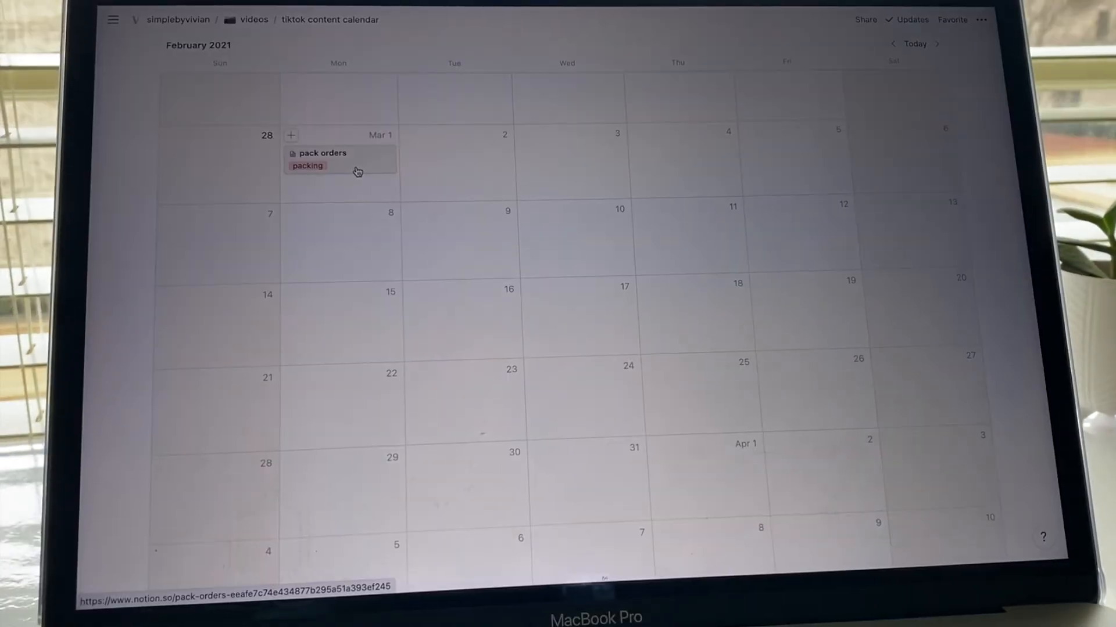
left_click_drag(322, 159, 334, 221)
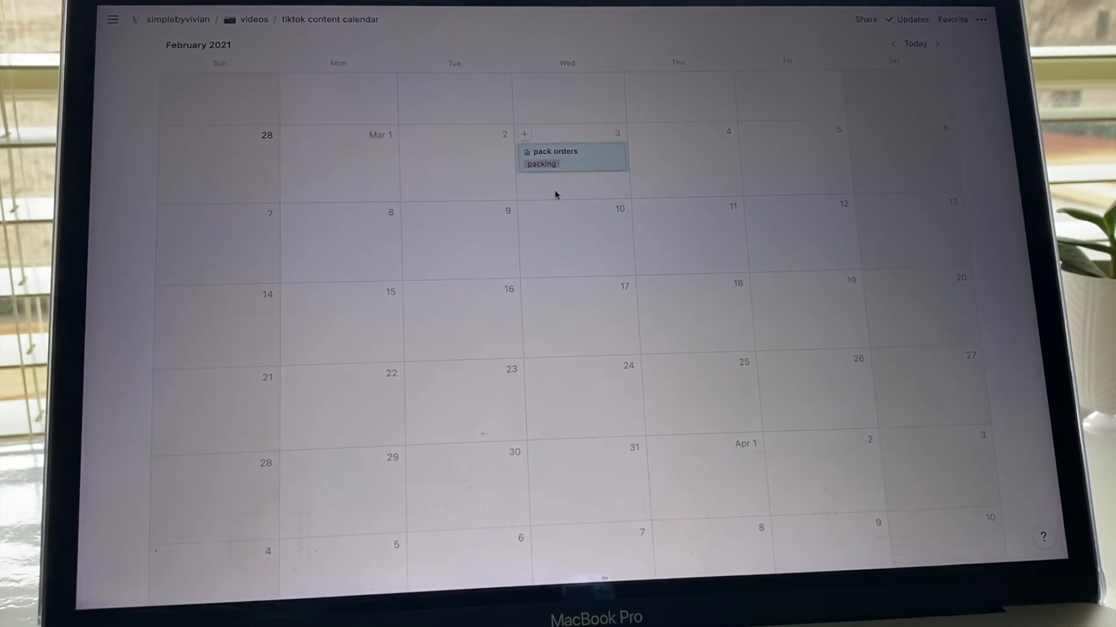
mouse_move(552, 205)
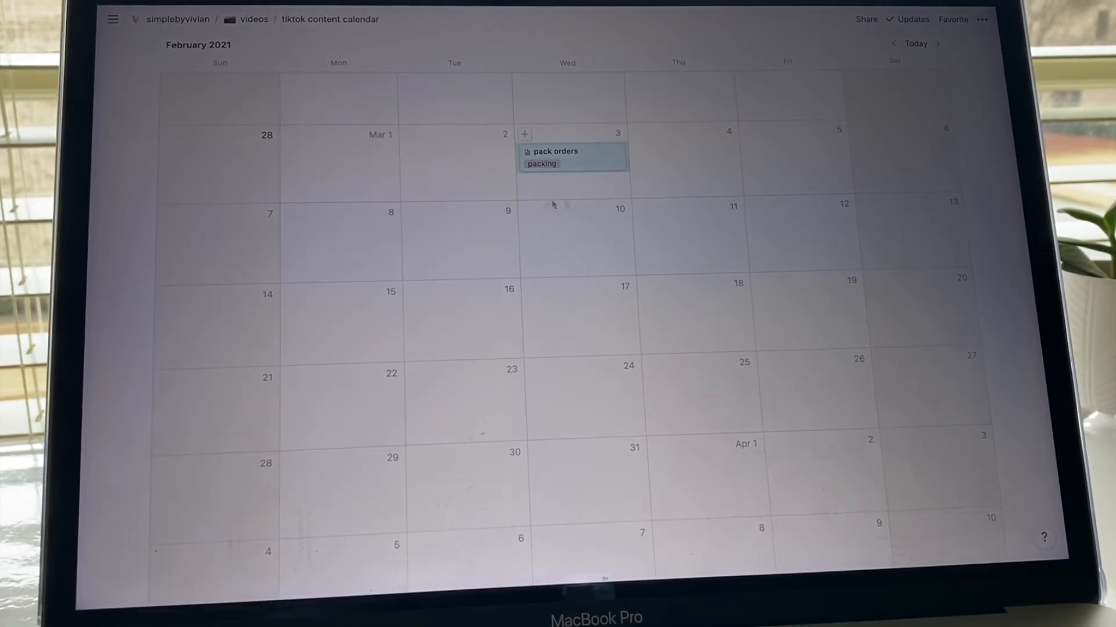
mouse_move(454, 225)
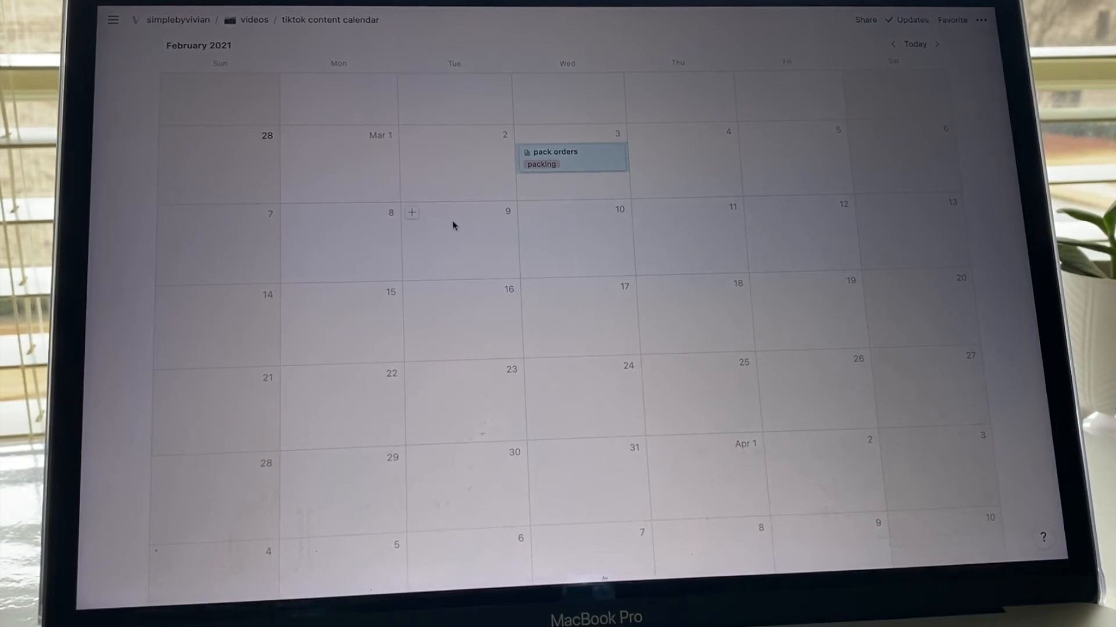
mouse_move(577, 162)
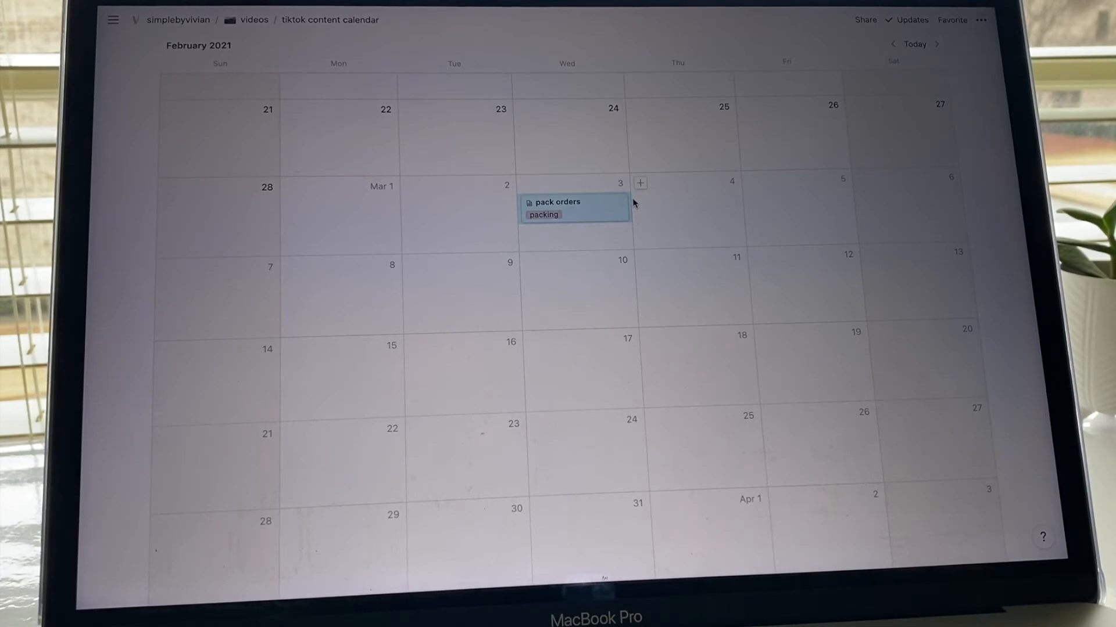
Step: Return to the simplebyvivian dashboard, showing the stickers section's Big Cartel link
left_click(557, 201)
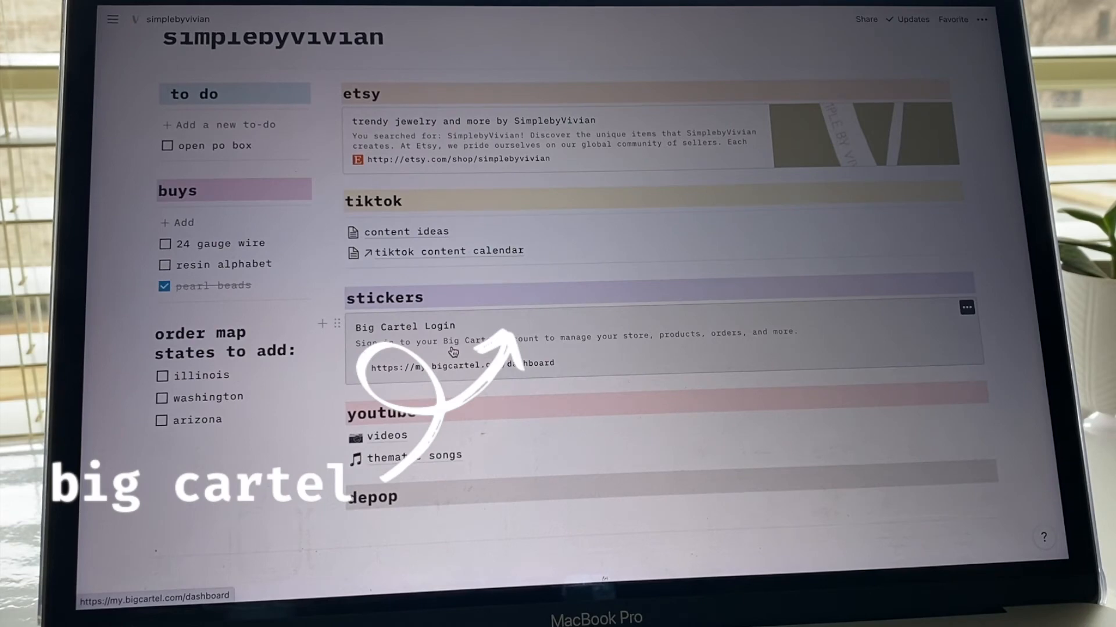
Step: Scroll to the youtube section and open the videos page
scroll("up", 3)
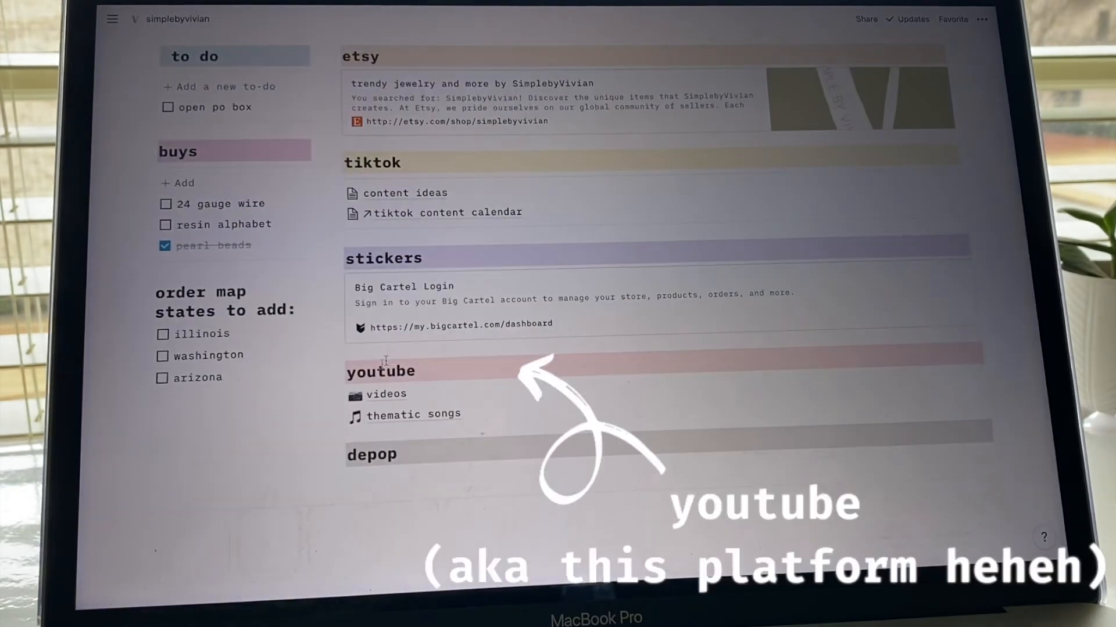
mouse_move(414, 415)
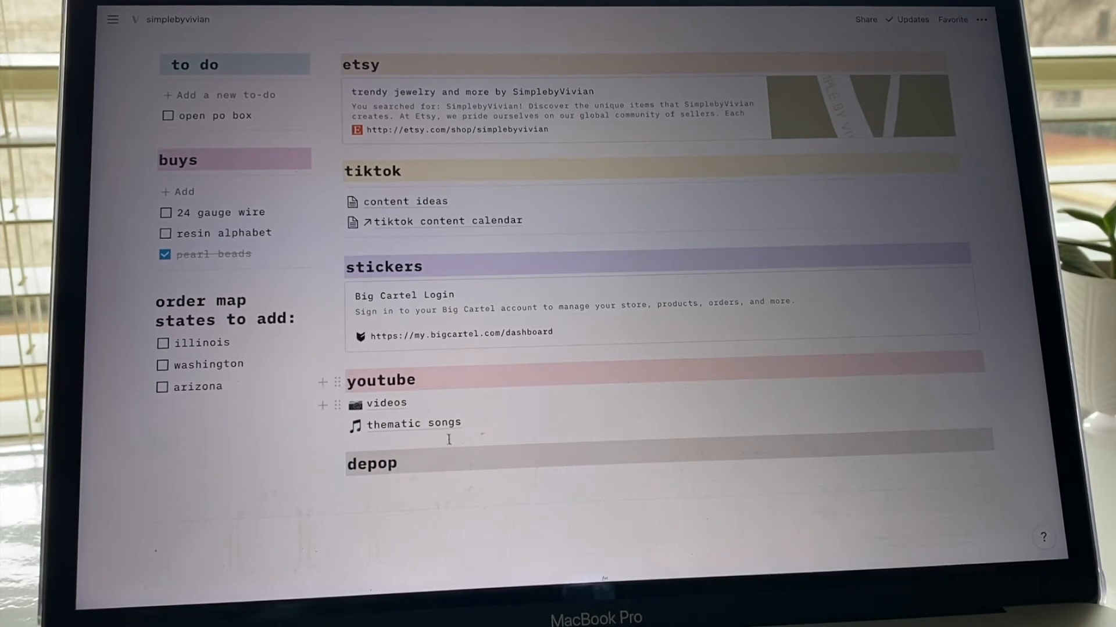
left_click(387, 403)
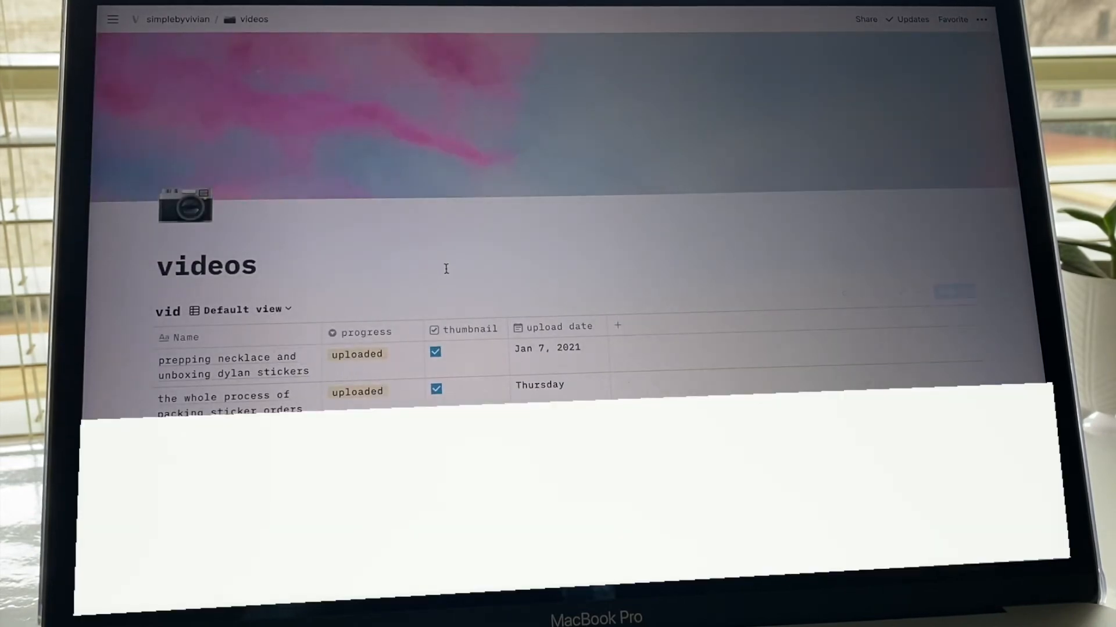
mouse_move(389, 149)
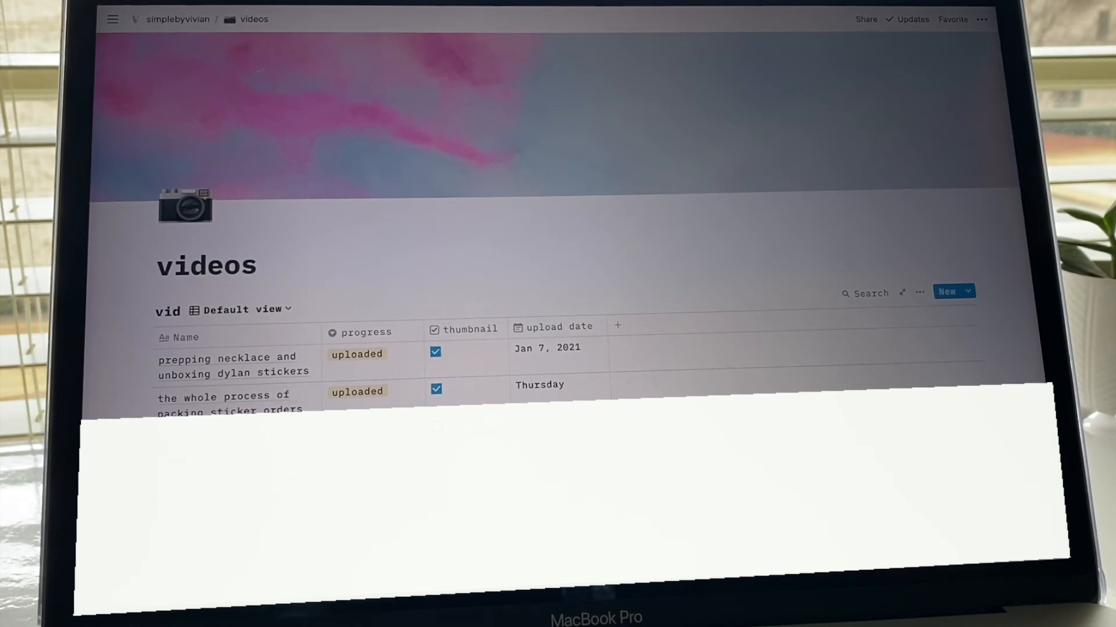
mouse_move(228, 359)
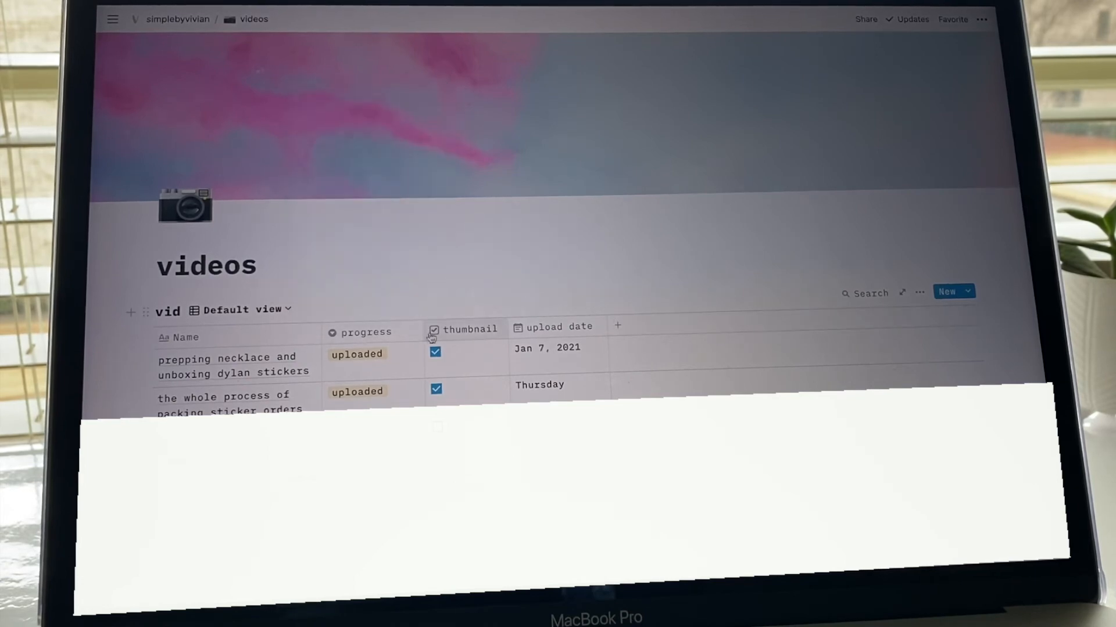
mouse_move(356, 356)
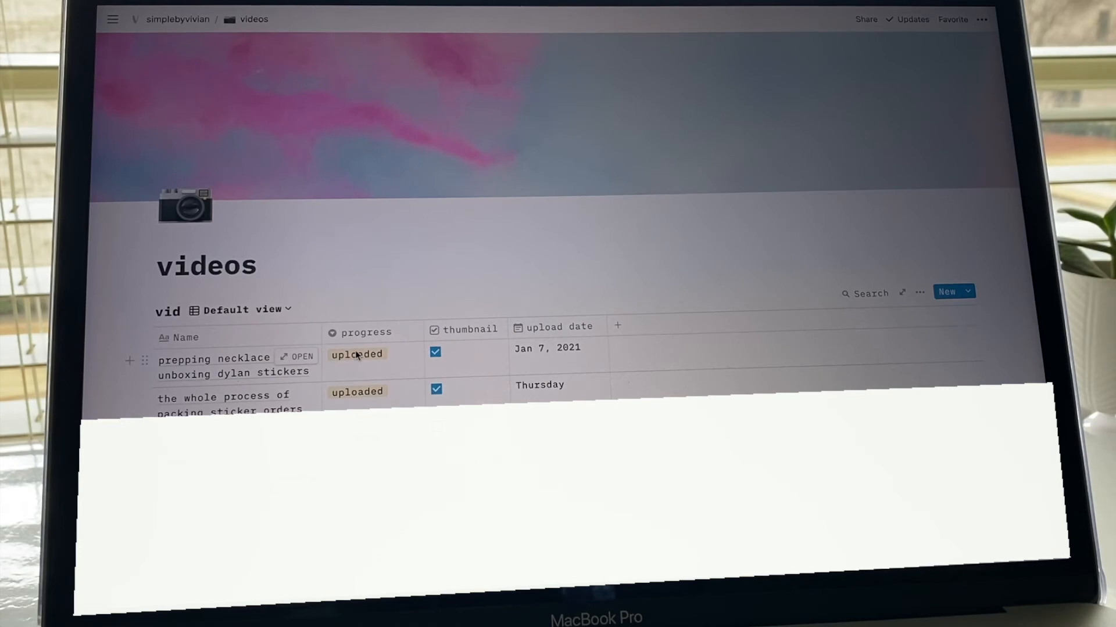
Step: Browse the videos table of two uploaded videos with thumbnails and upload dates
left_click(358, 355)
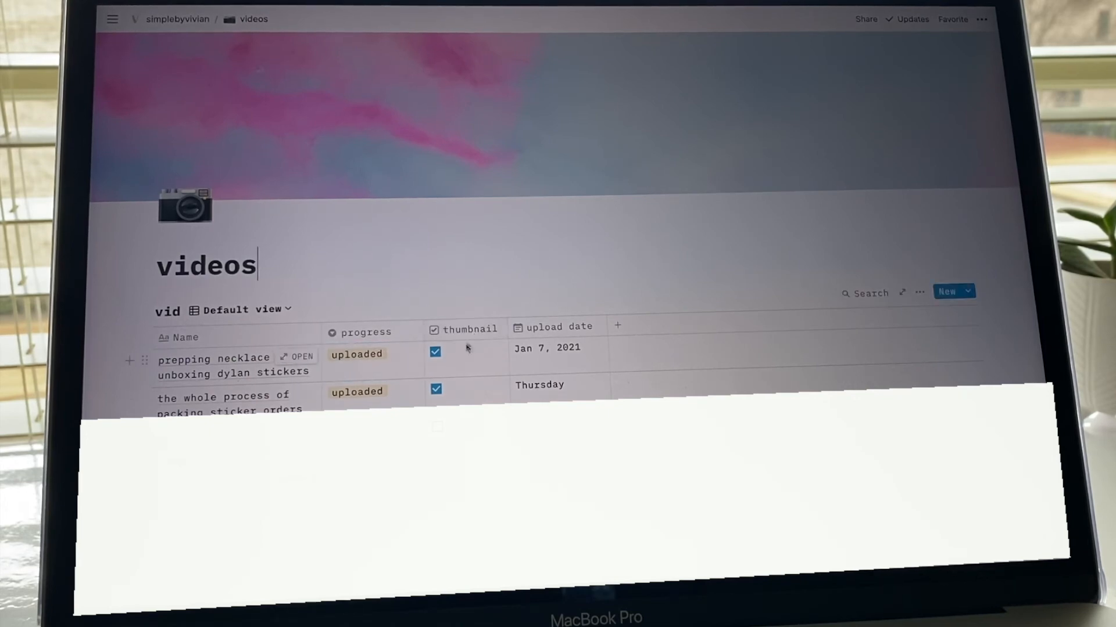
mouse_move(508, 359)
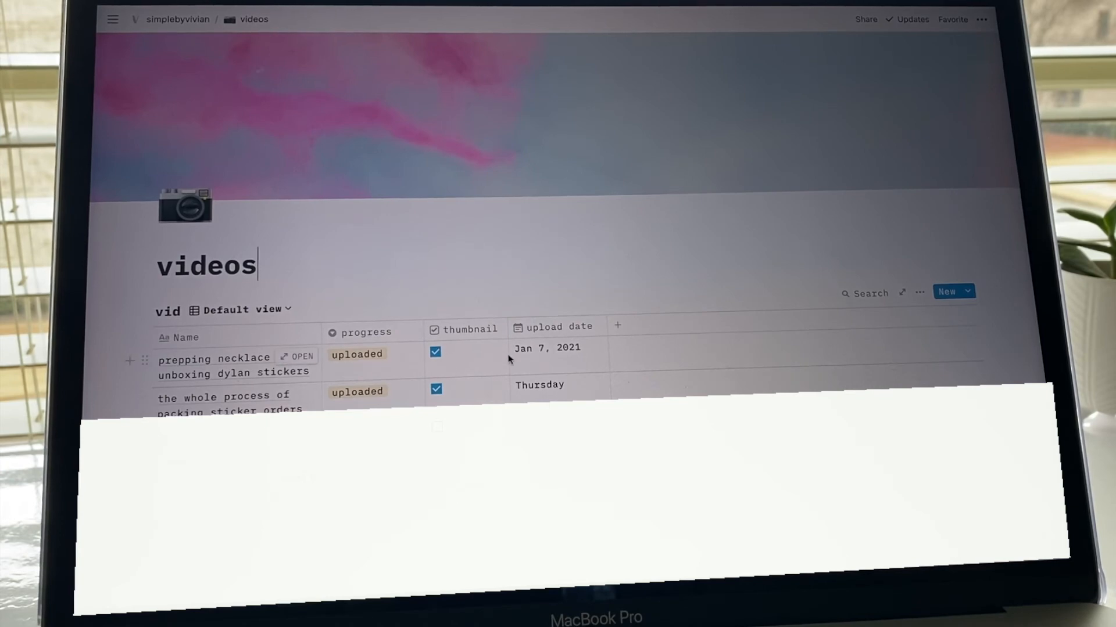
mouse_move(563, 367)
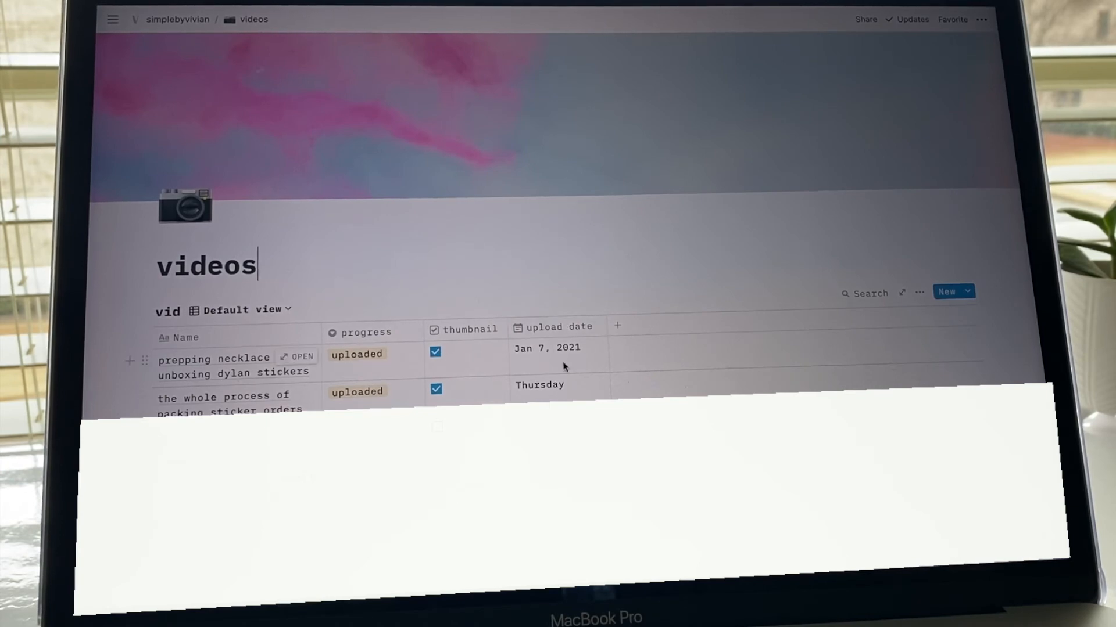
mouse_move(552, 376)
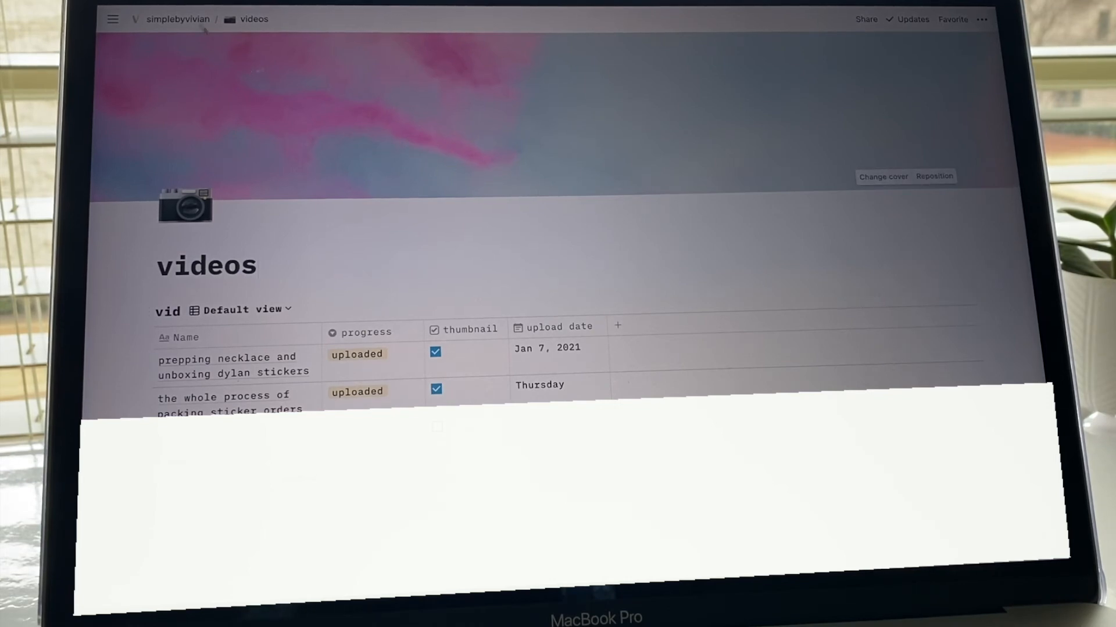
Step: Go back to simplebyvivian via the breadcrumb and open the thematic songs table
left_click(178, 19)
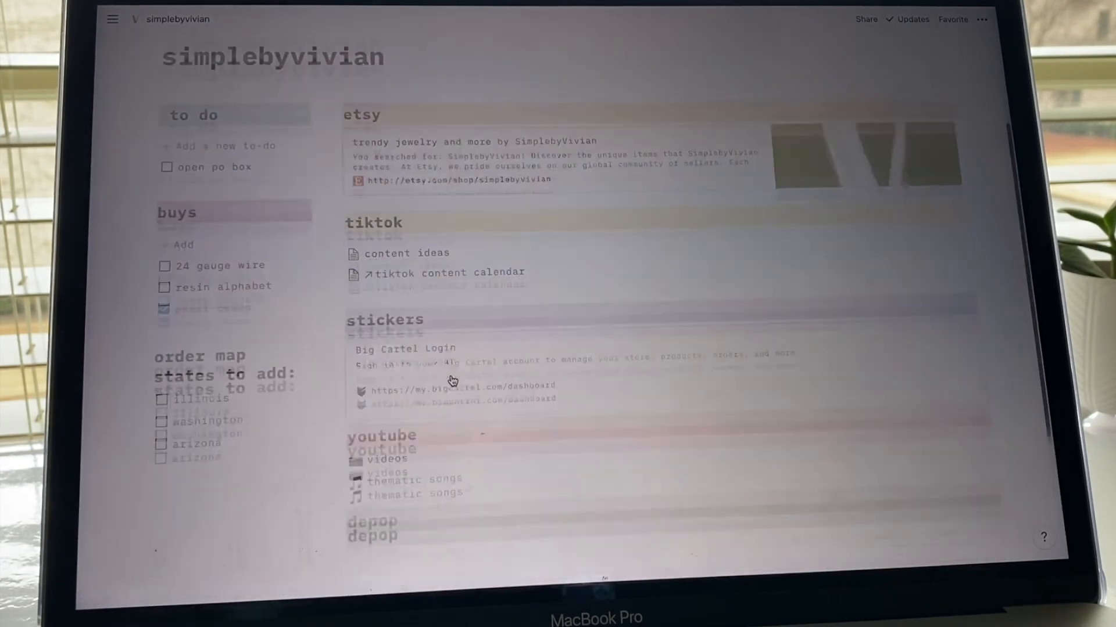
scroll("down", 3)
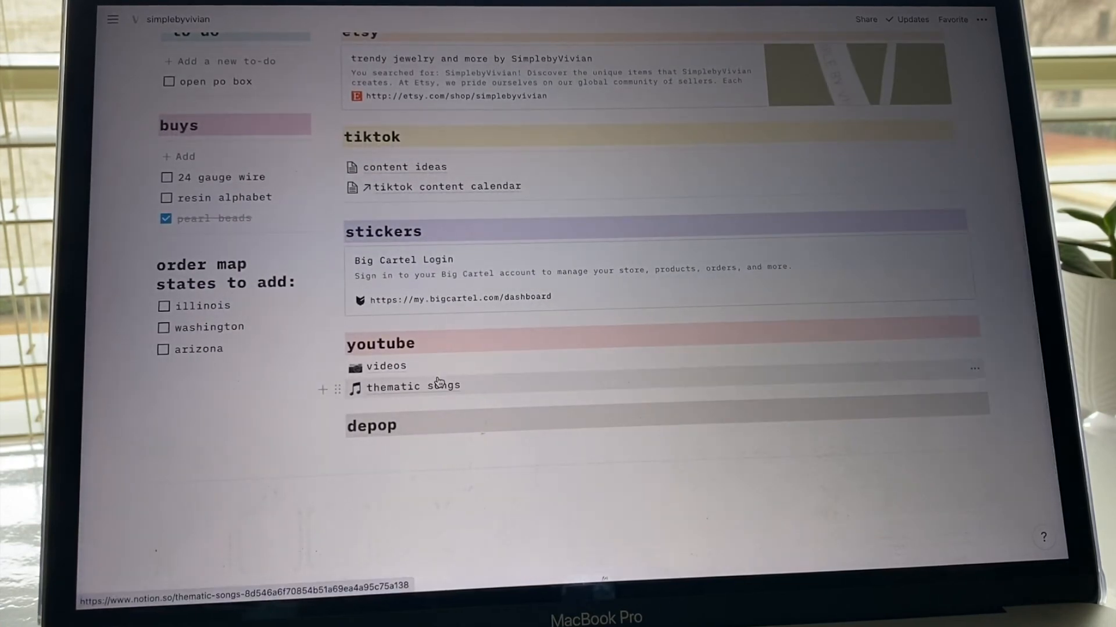
left_click(412, 387)
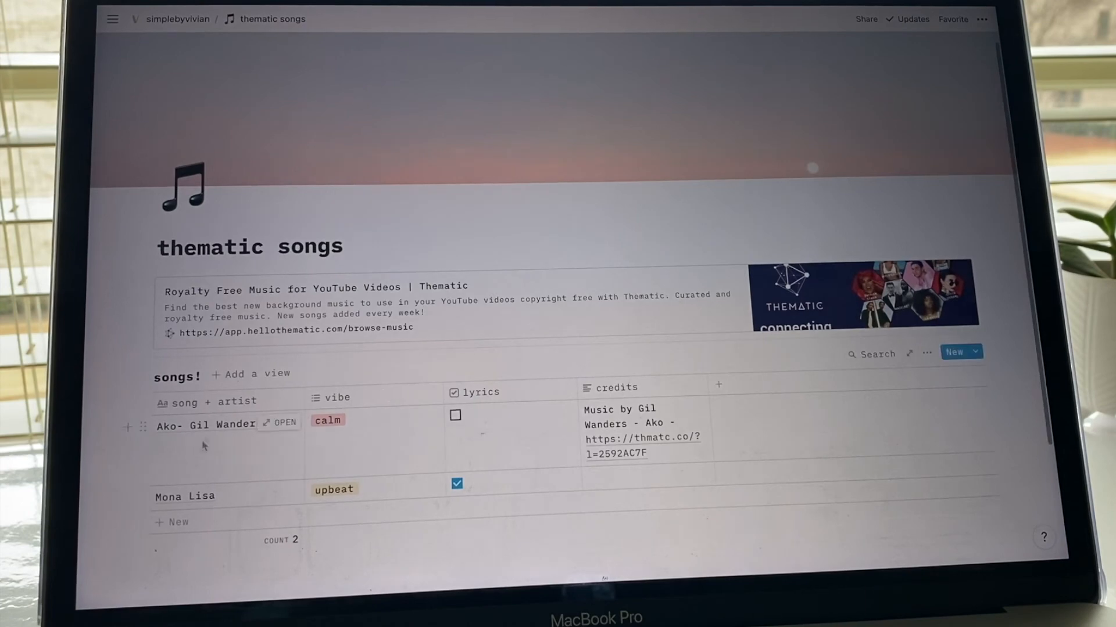
mouse_move(530, 397)
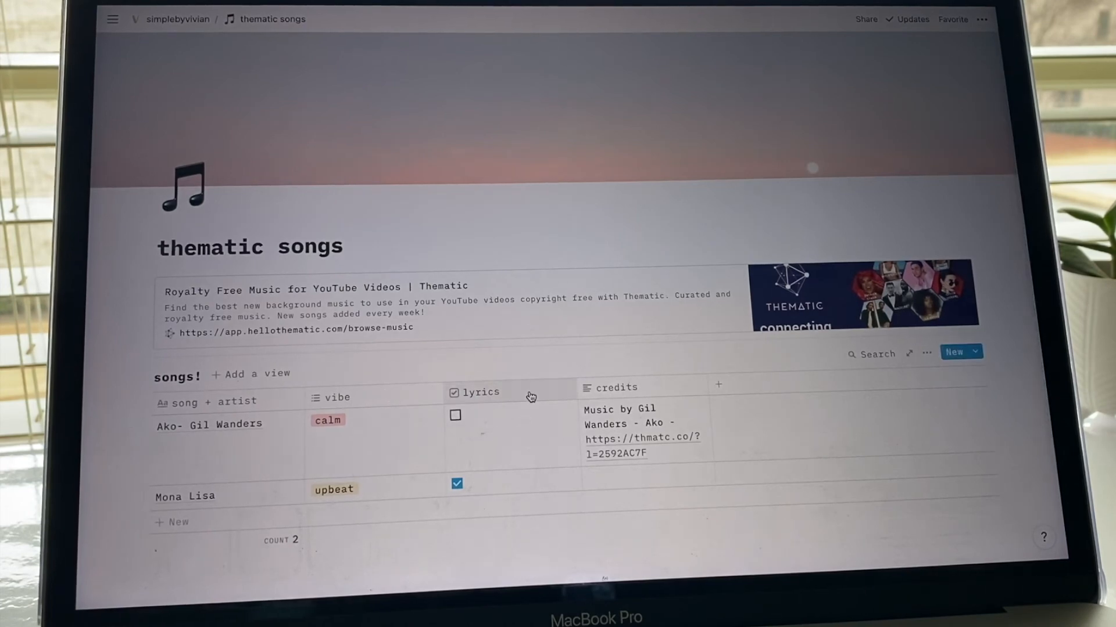
mouse_move(381, 444)
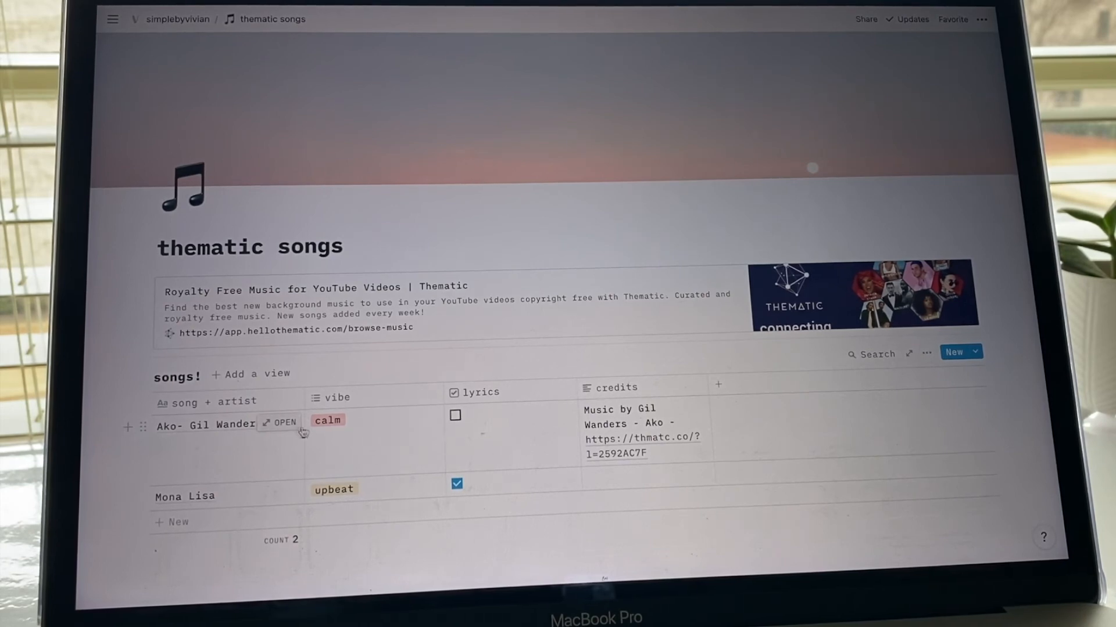
mouse_move(356, 427)
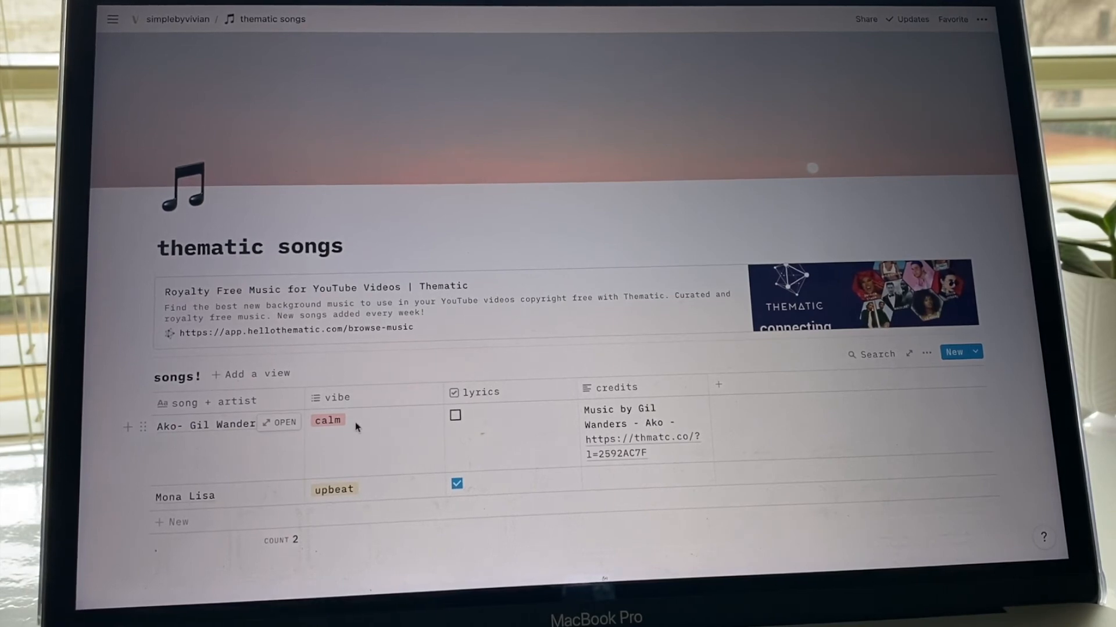
mouse_move(544, 384)
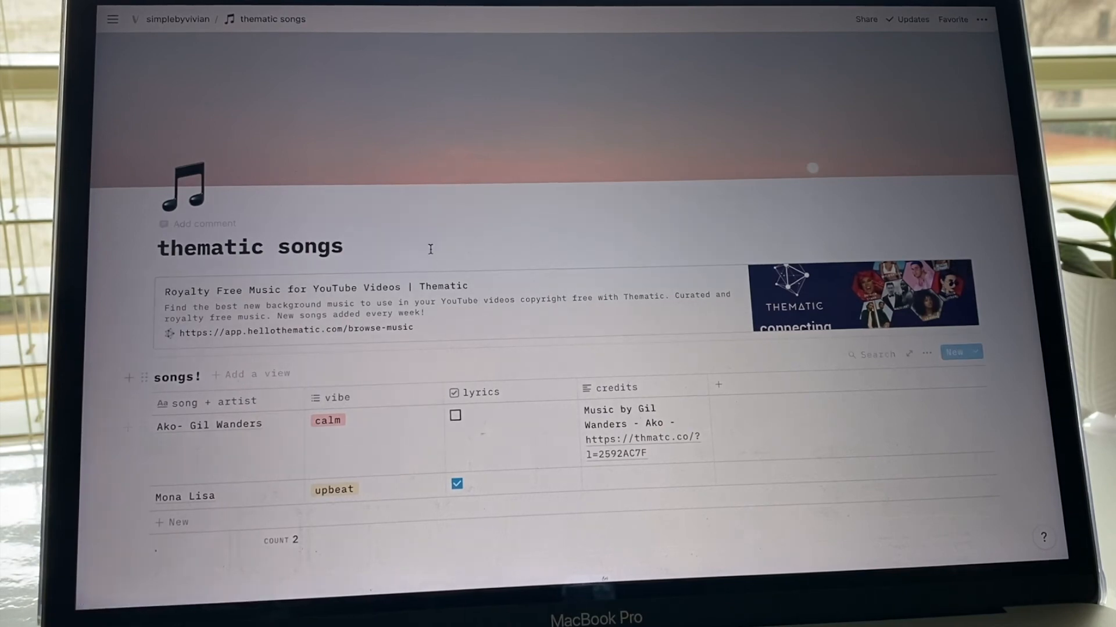
mouse_move(345, 311)
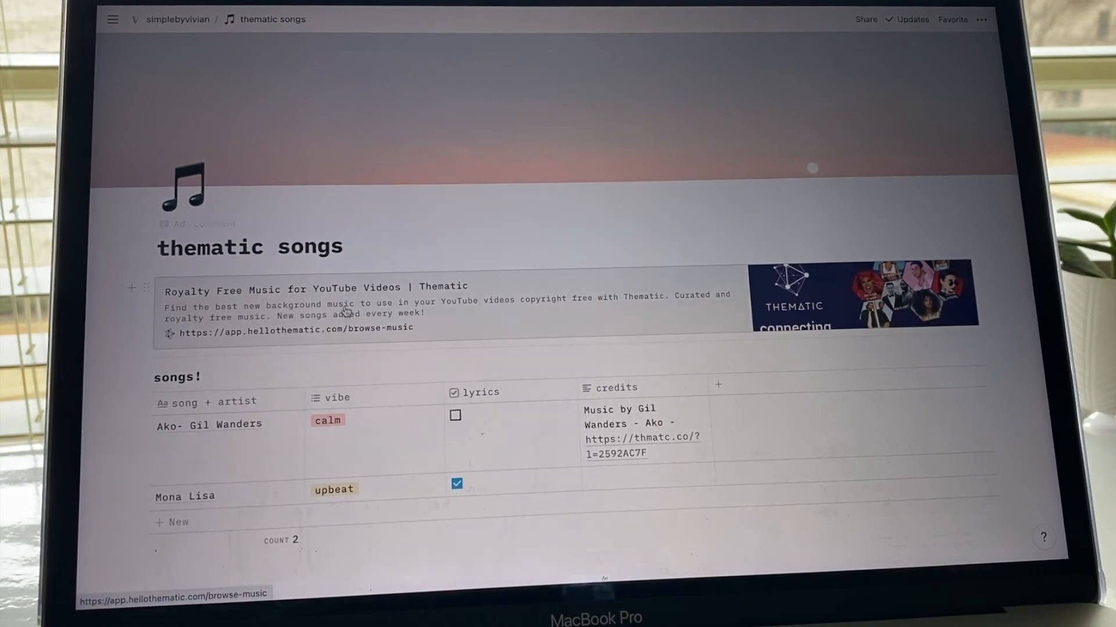
mouse_move(450, 230)
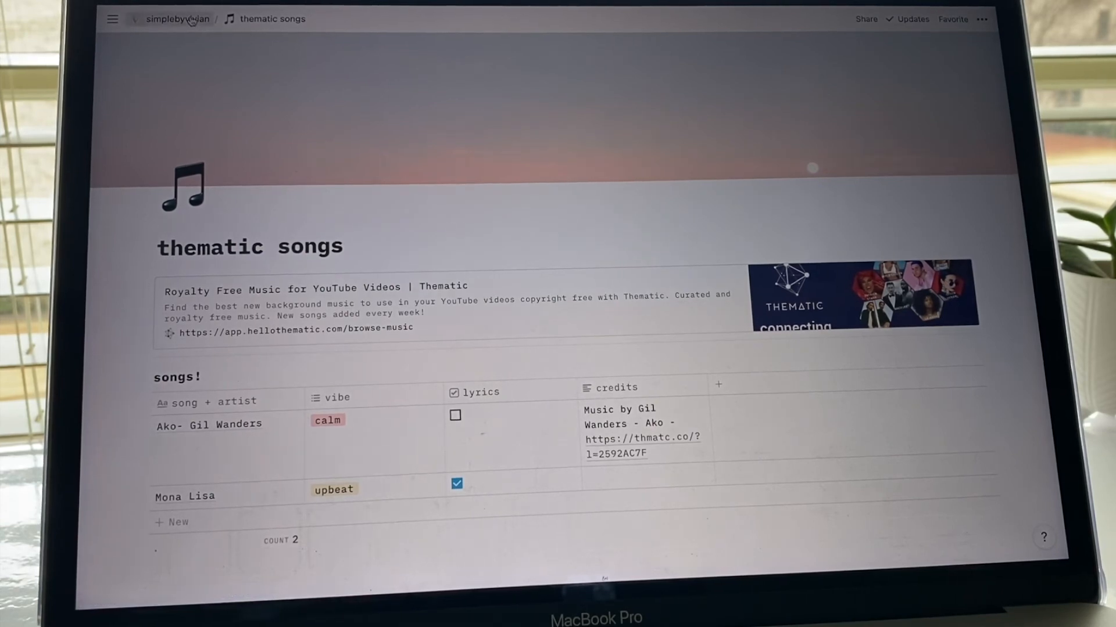
Step: Return to the simplebyvivian dashboard and scroll through it down to the depop section
left_click(175, 19)
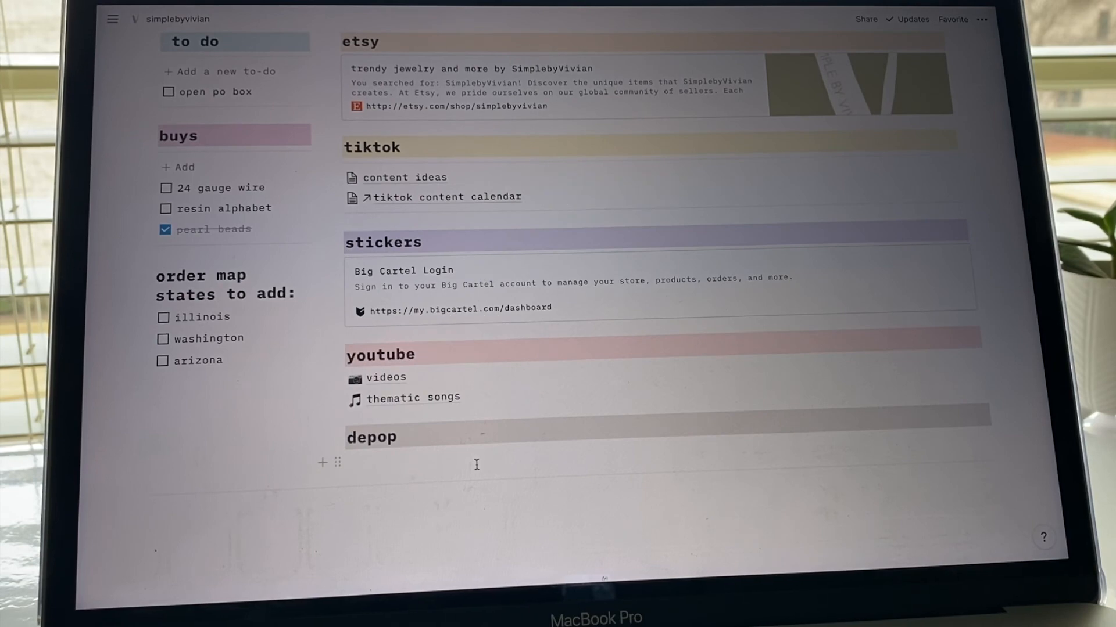
scroll("up", 3)
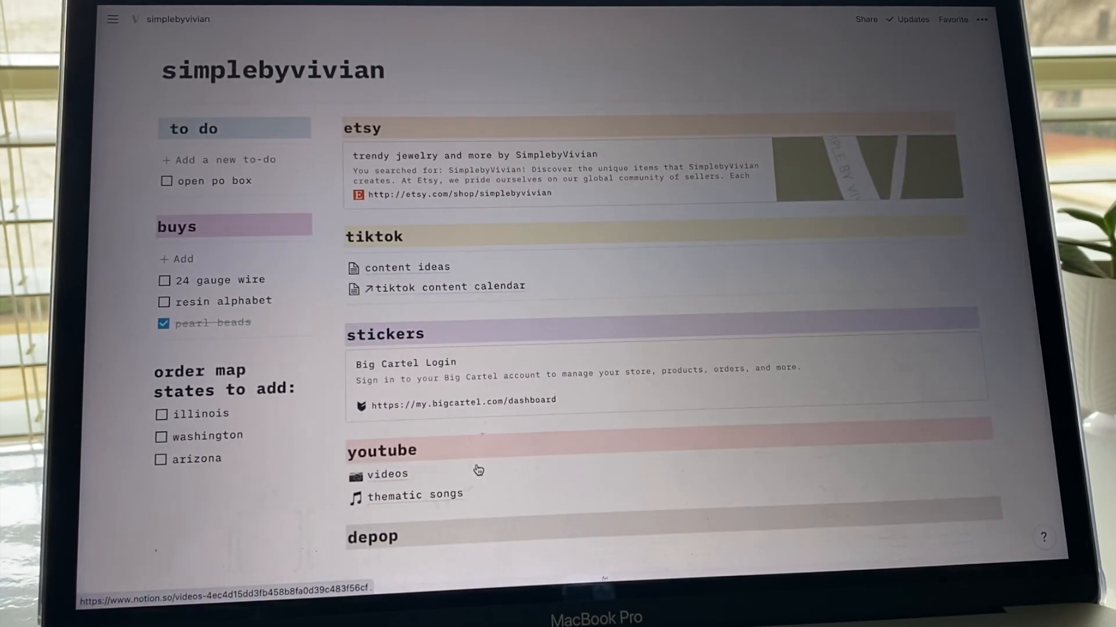
scroll("up", 3)
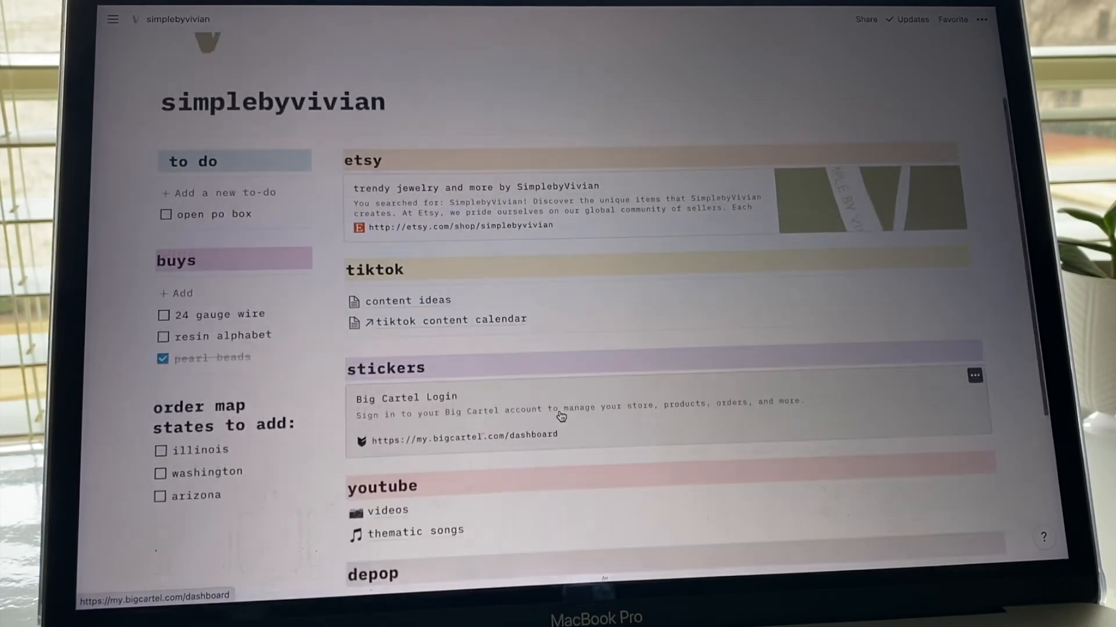
scroll("up", 3)
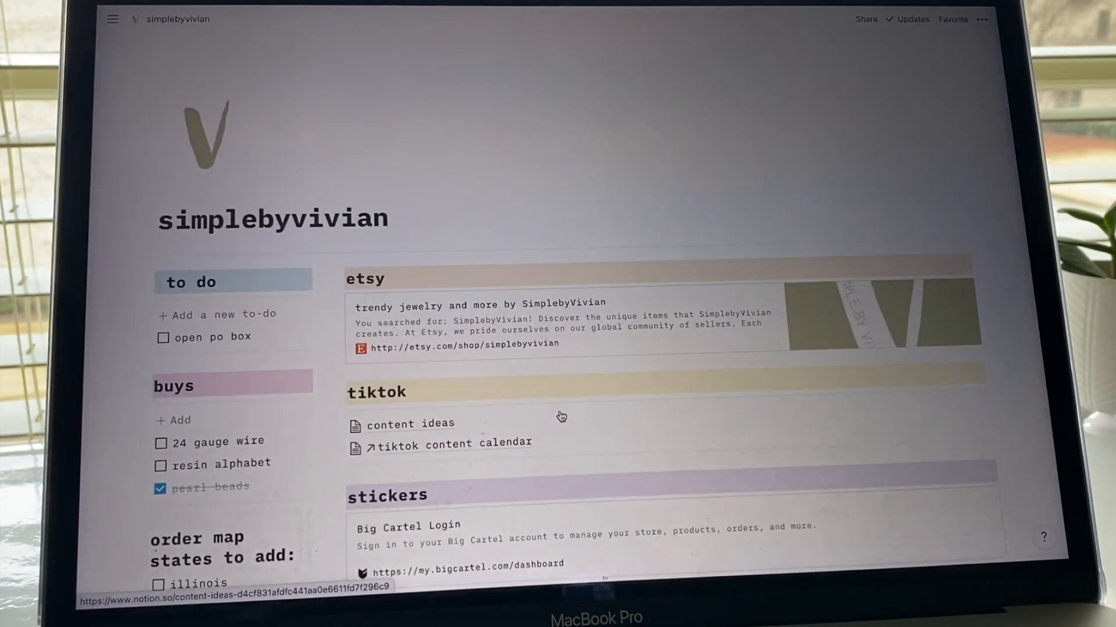
mouse_move(679, 235)
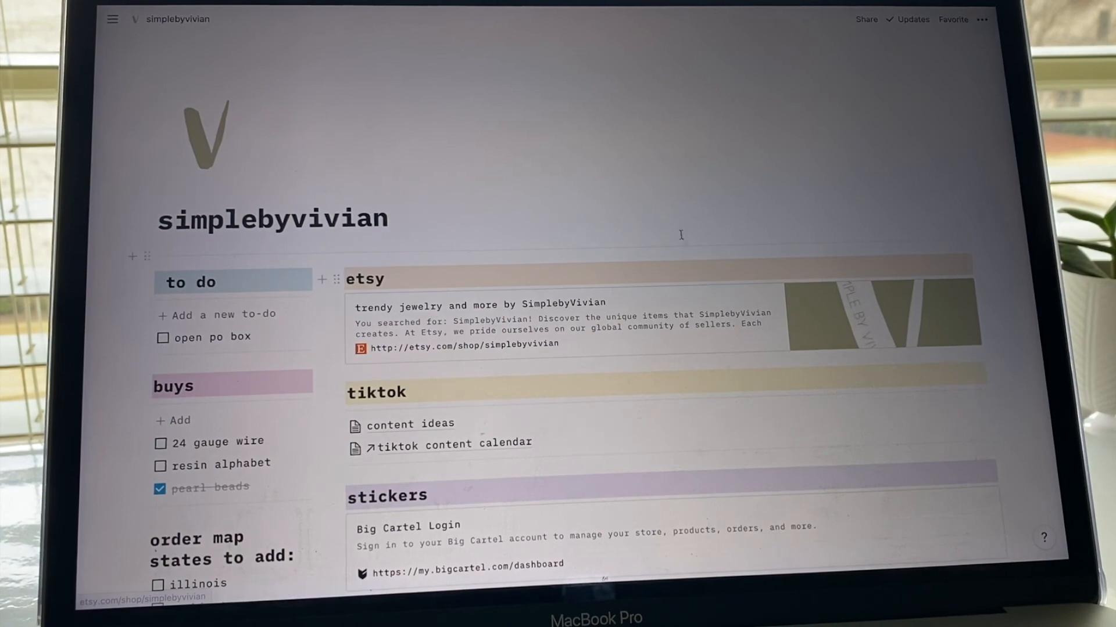
mouse_move(669, 228)
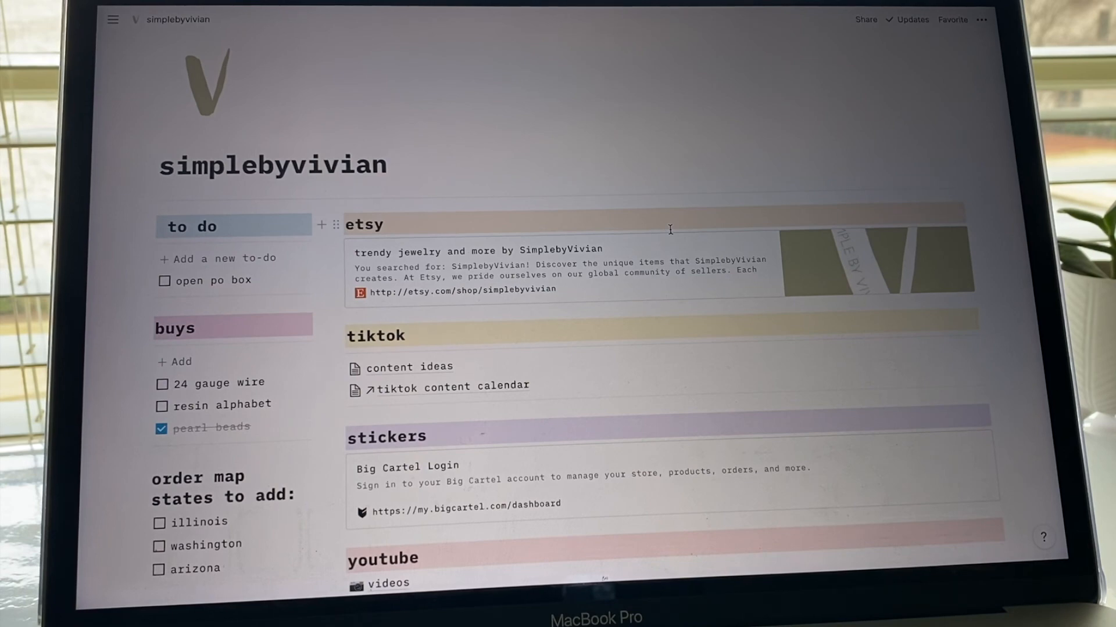
scroll("down", 3)
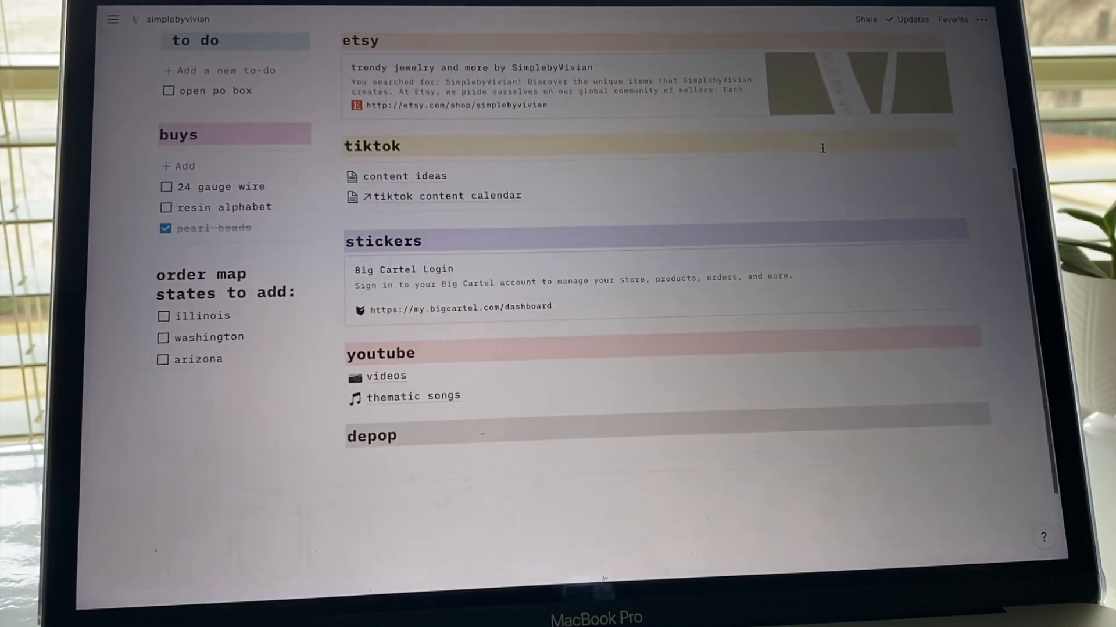
scroll("up", 3)
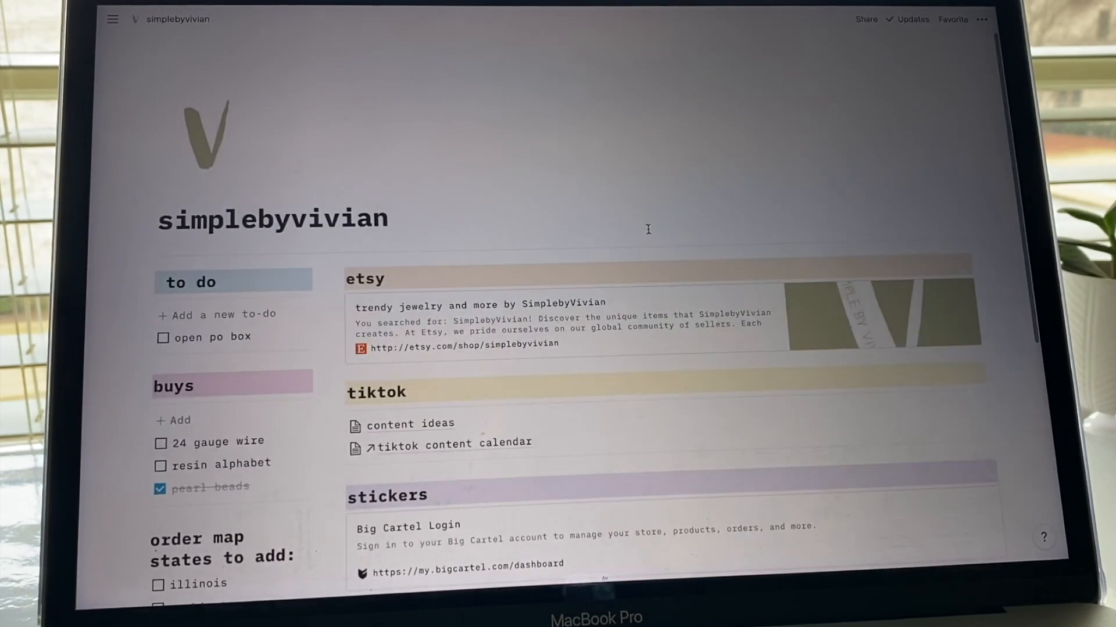